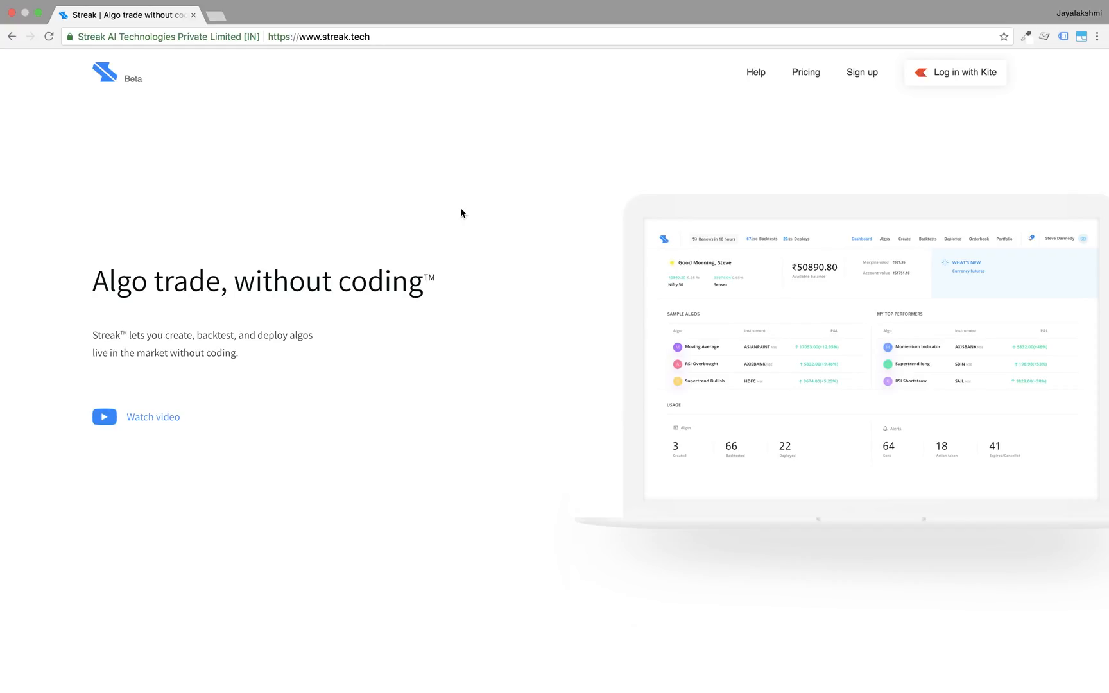
Step: Review Streak's subscription pricing plans on the Pricing page
scroll("down", 3)
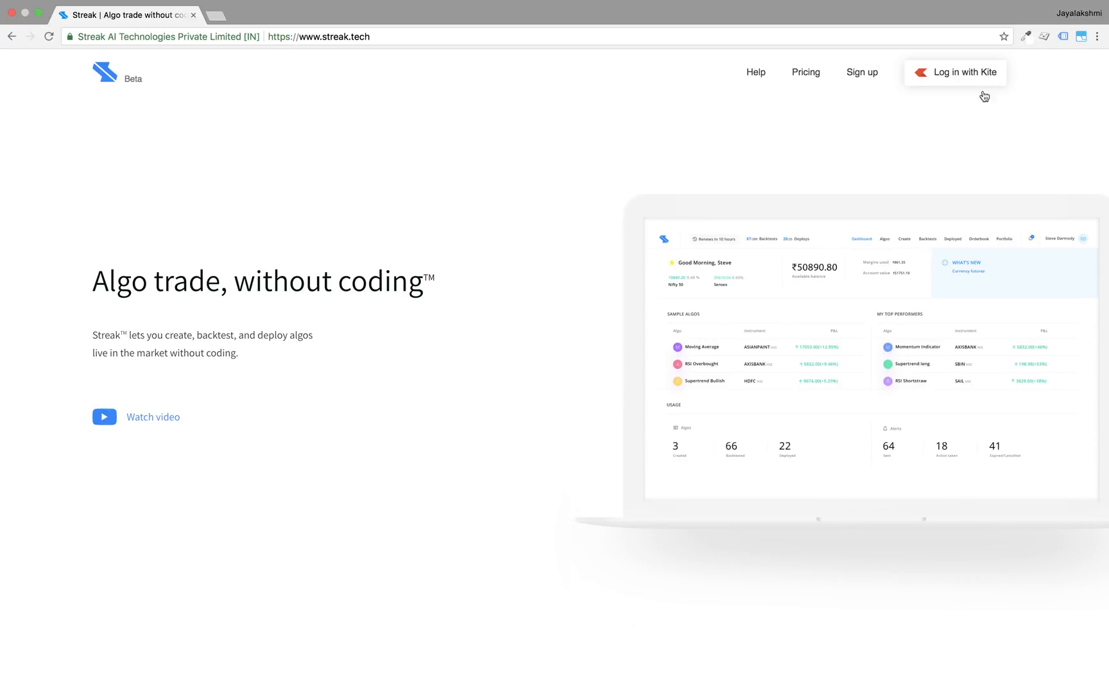
mouse_move(975, 154)
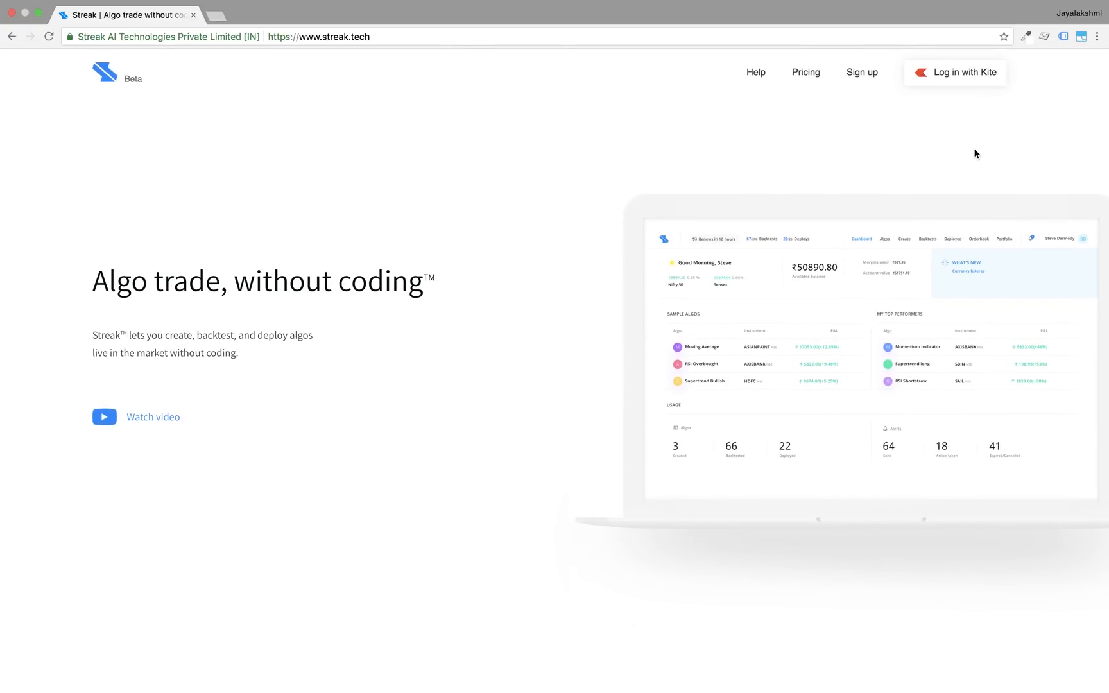
left_click(805, 71)
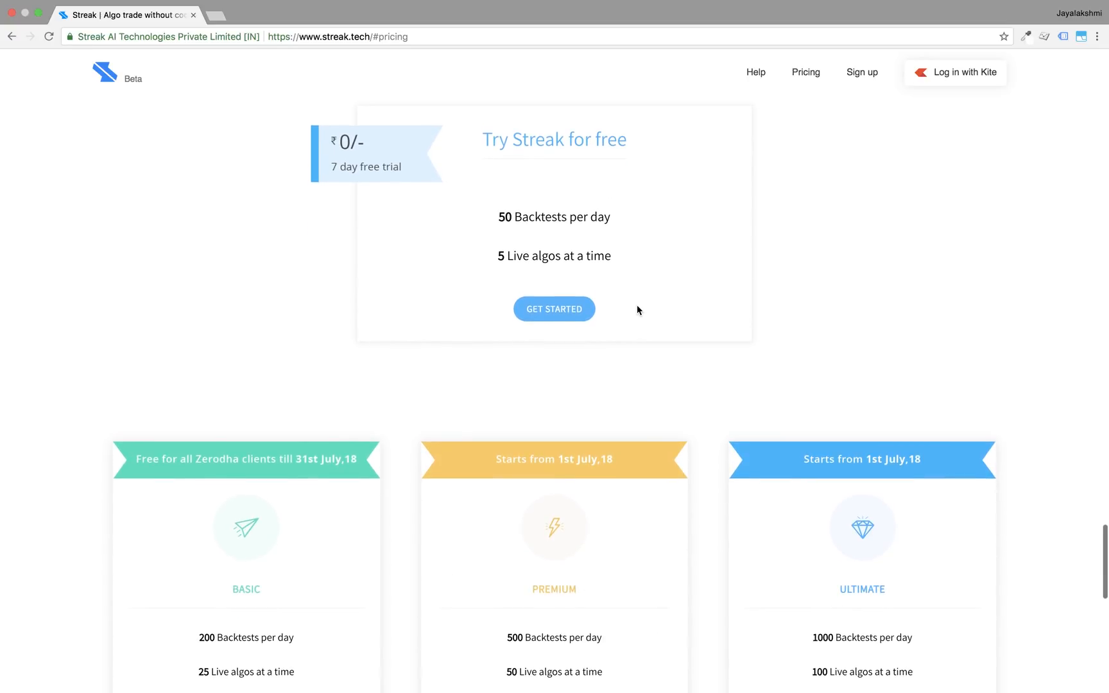
scroll("down", 3)
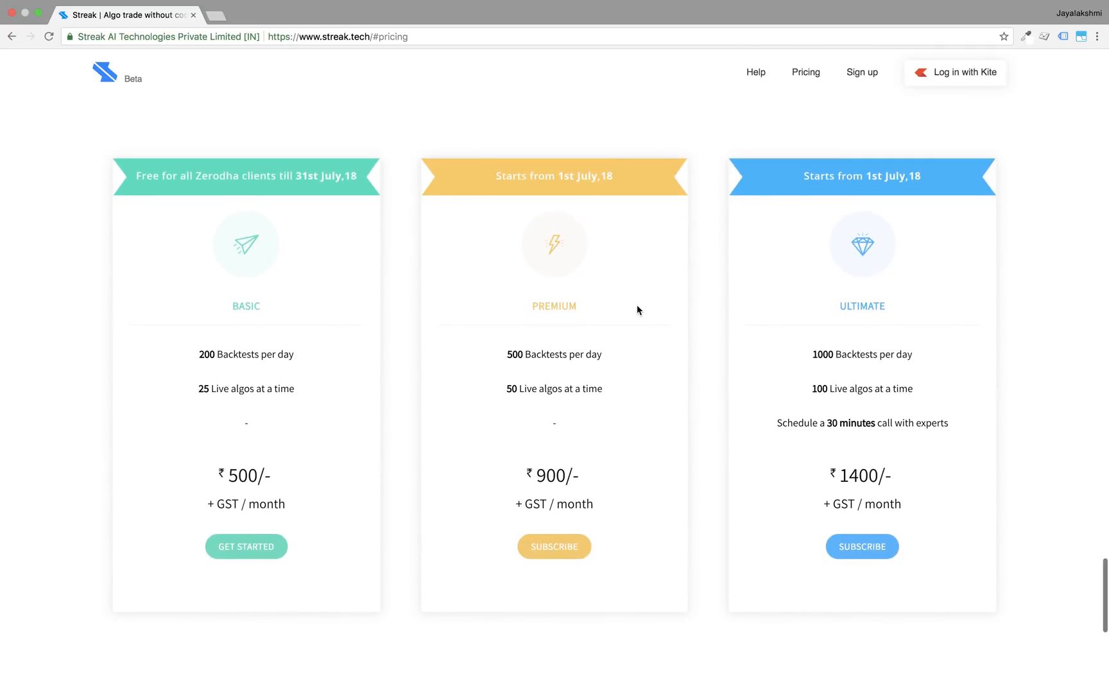
mouse_move(351, 193)
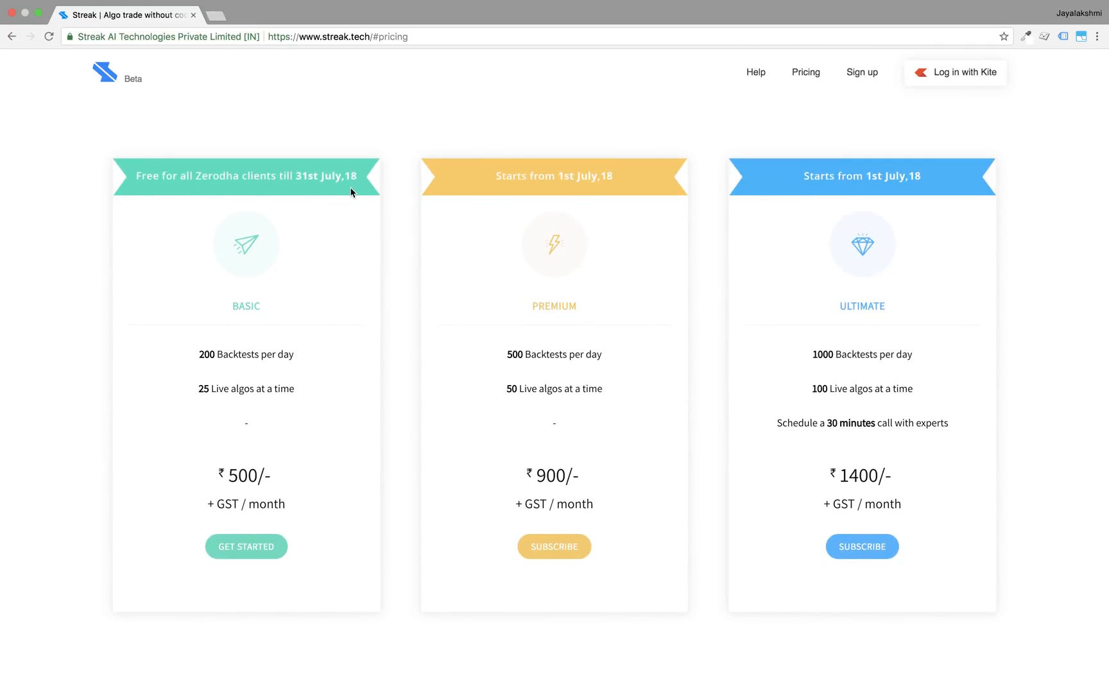
scroll("down", 3)
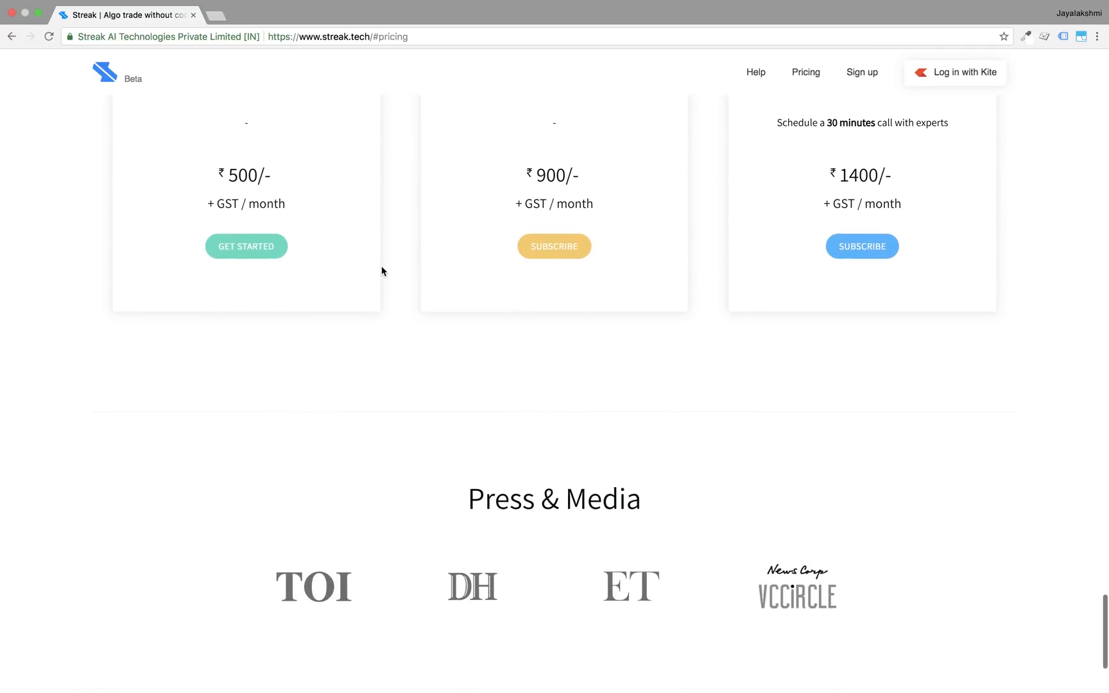
scroll("up", 3)
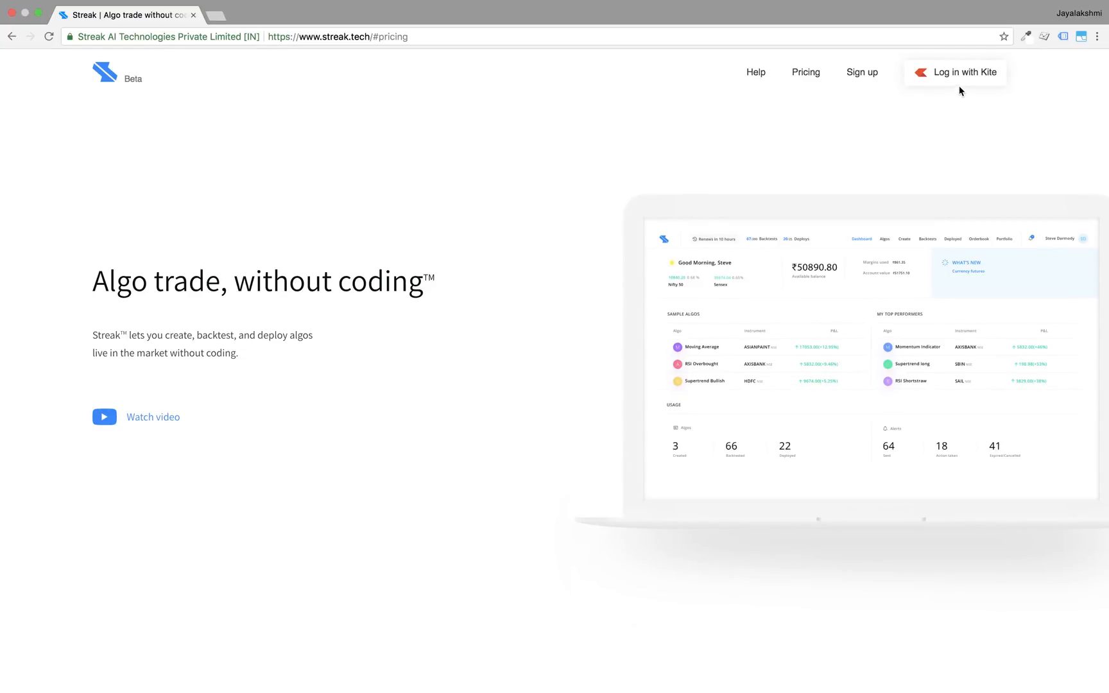
Step: Sign in with the Kite account, submitting the password and security answers, then continue
left_click(964, 72)
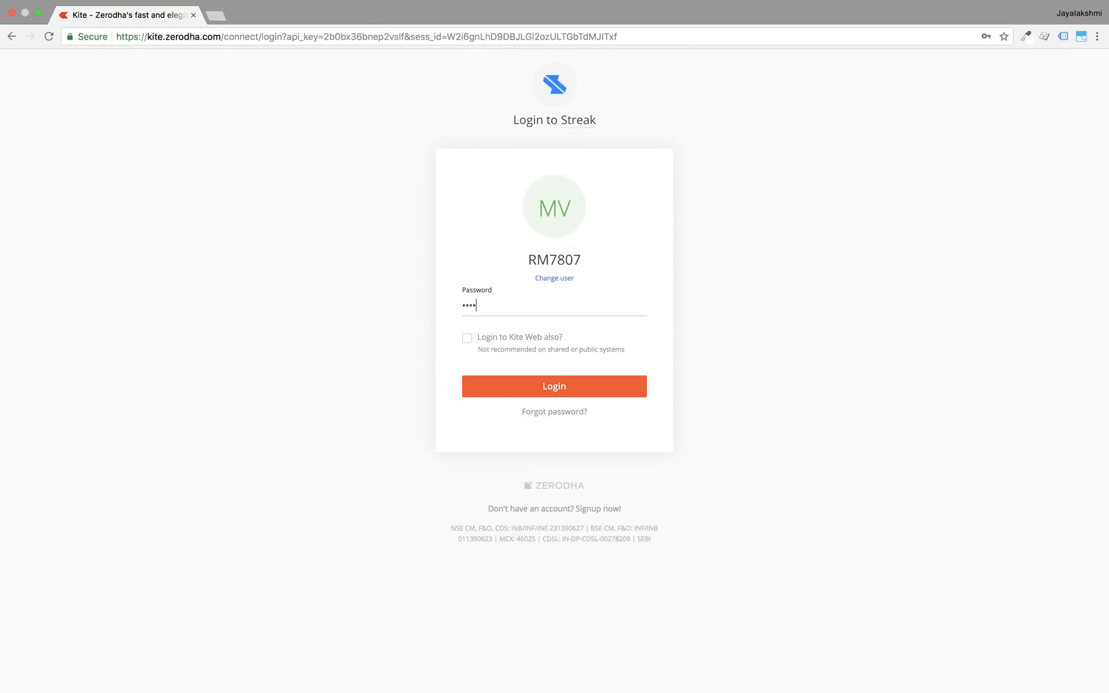
left_click(553, 386)
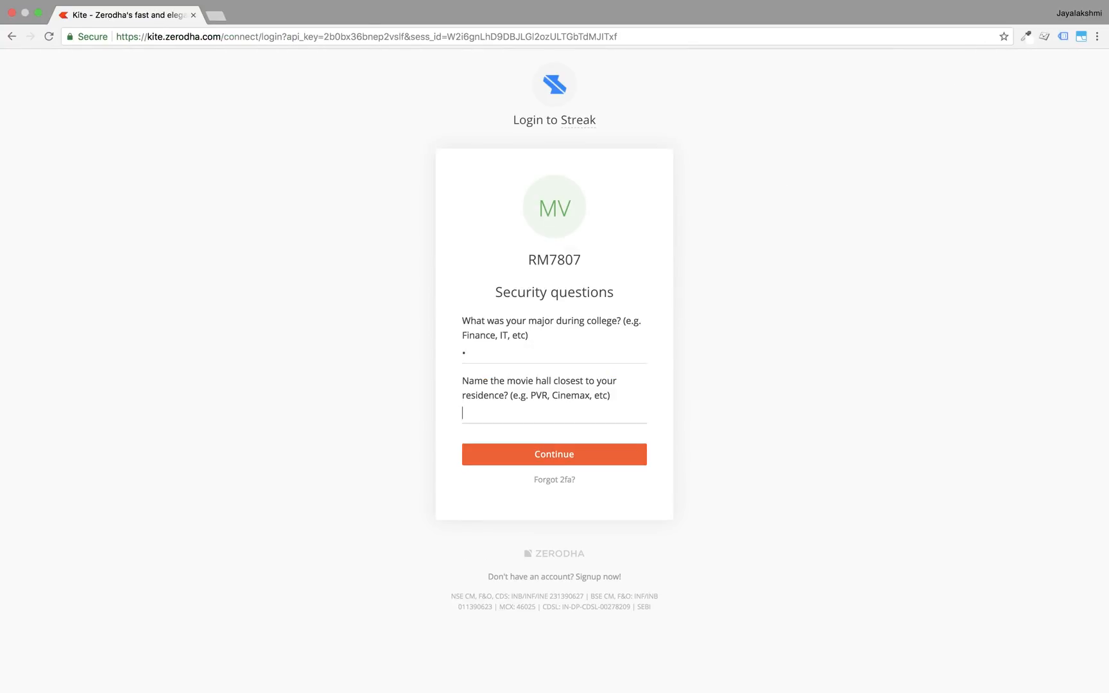
left_click(553, 455)
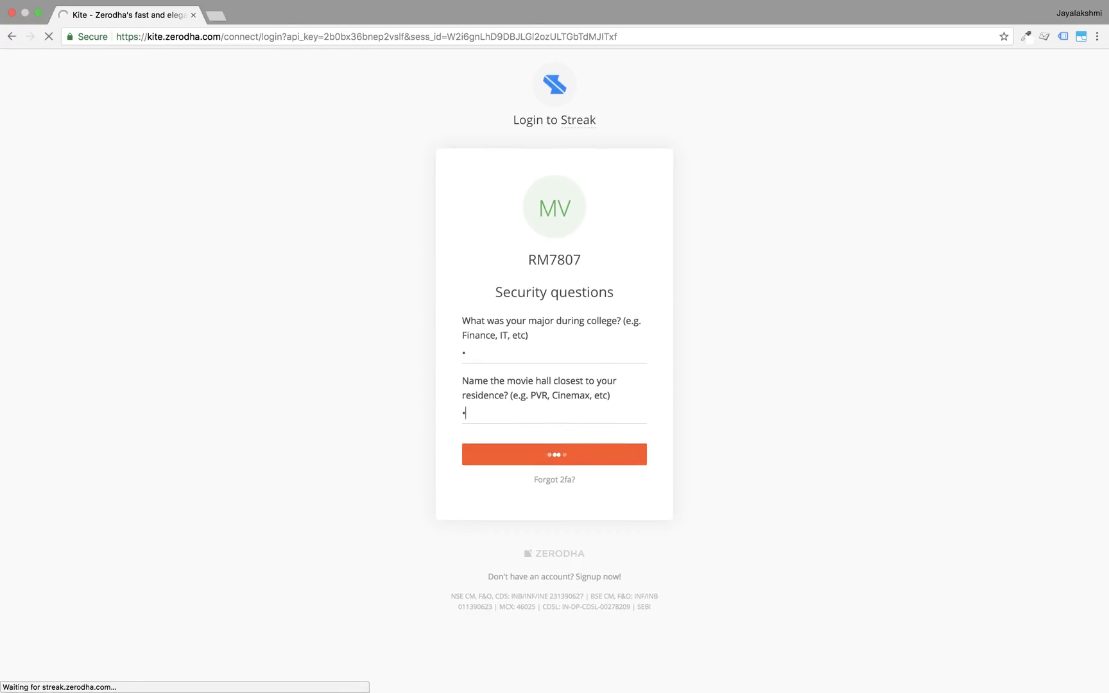
left_click(553, 454)
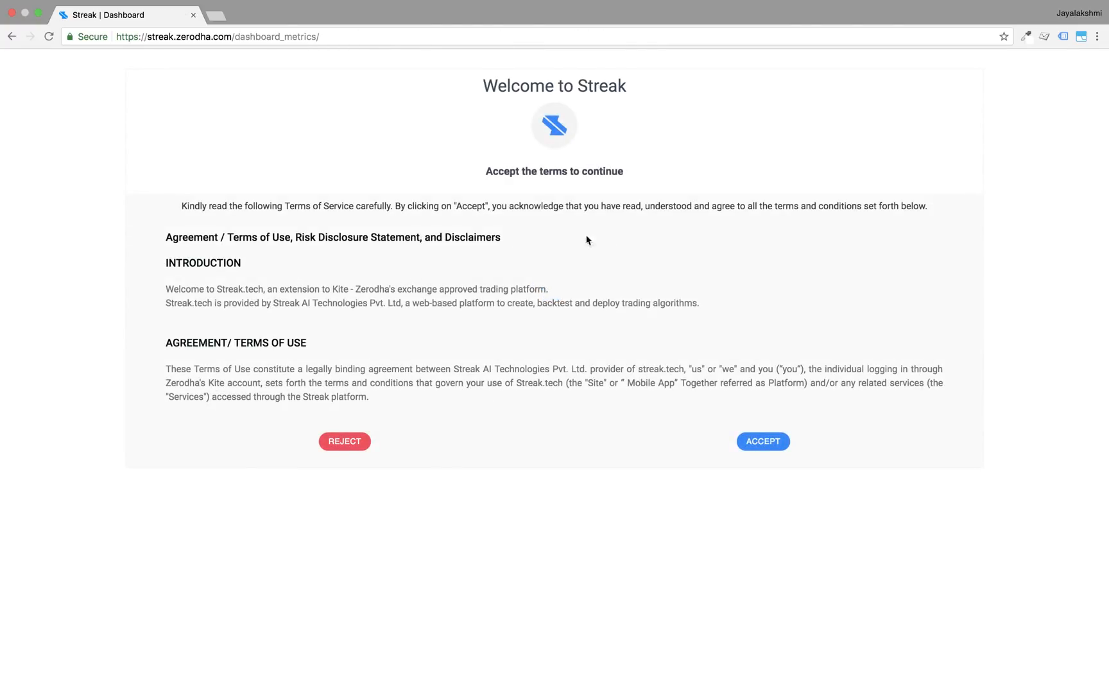
Step: Read through the Terms of Service and accept them to reach the dashboard
scroll("down", 3)
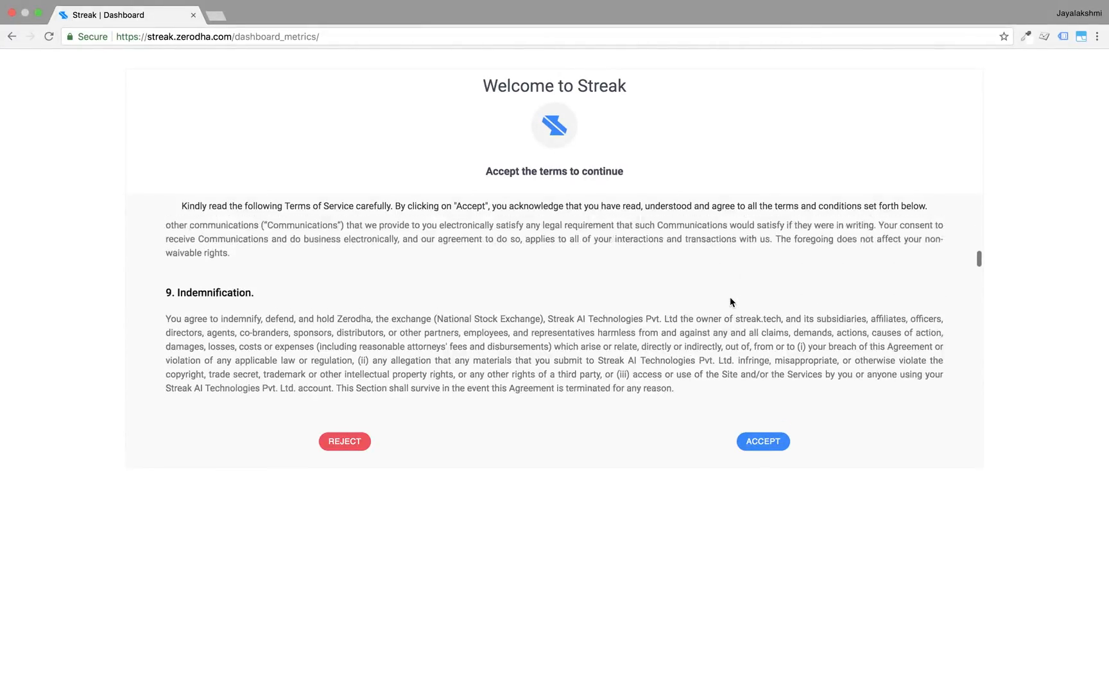
scroll("down", 3)
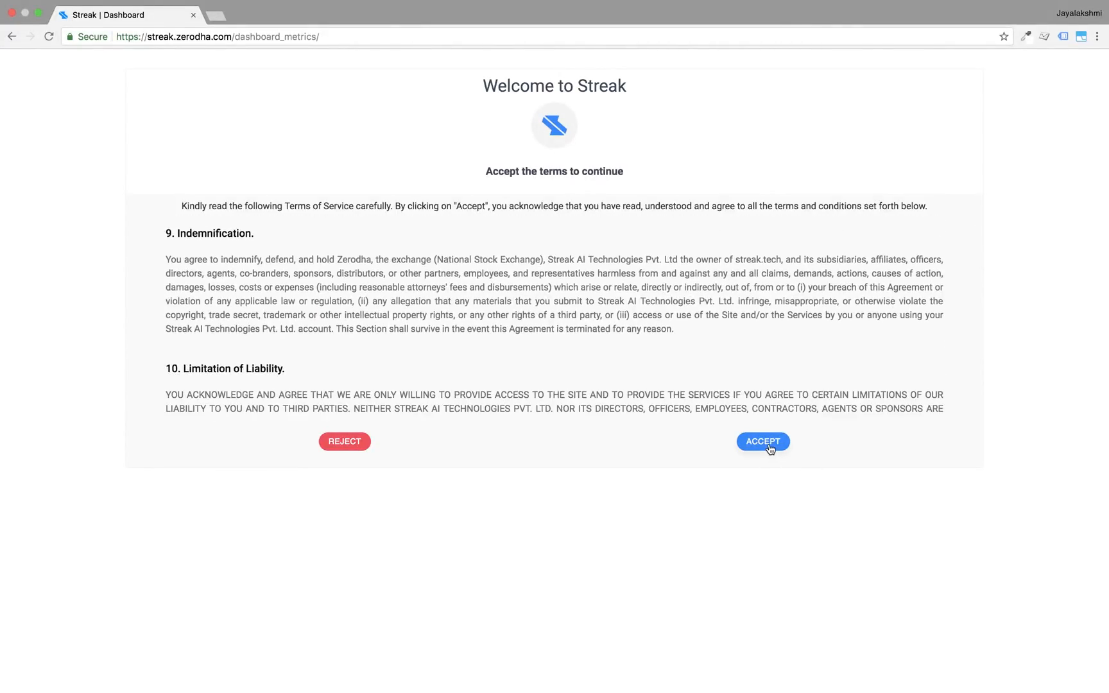
scroll("down", 3)
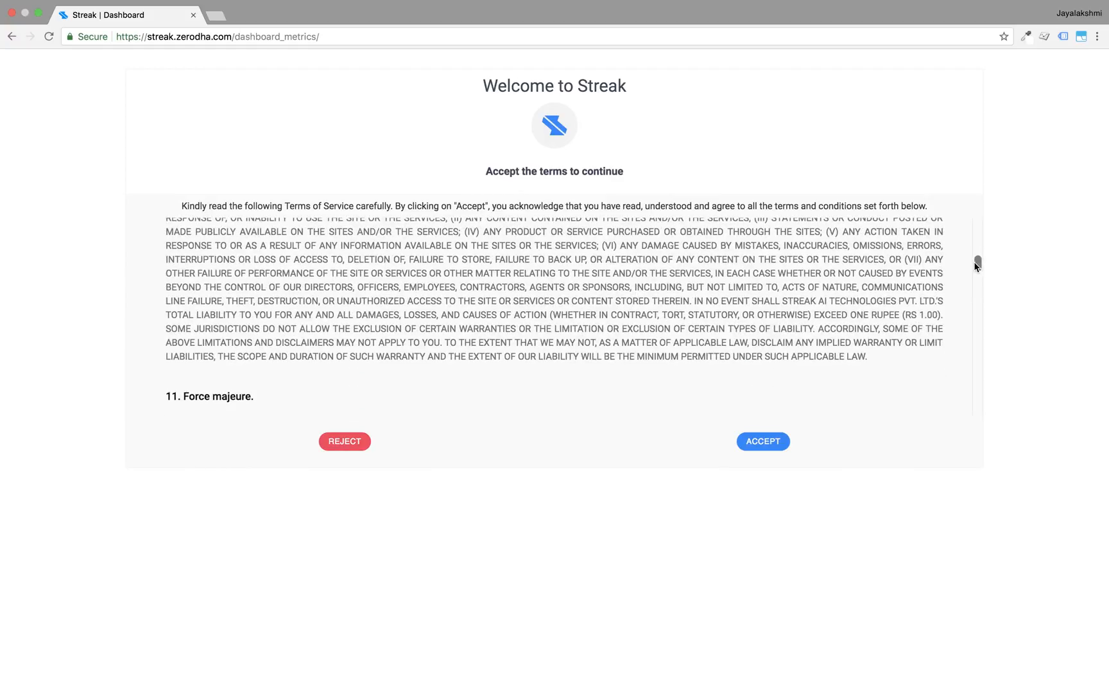
scroll("down", 3)
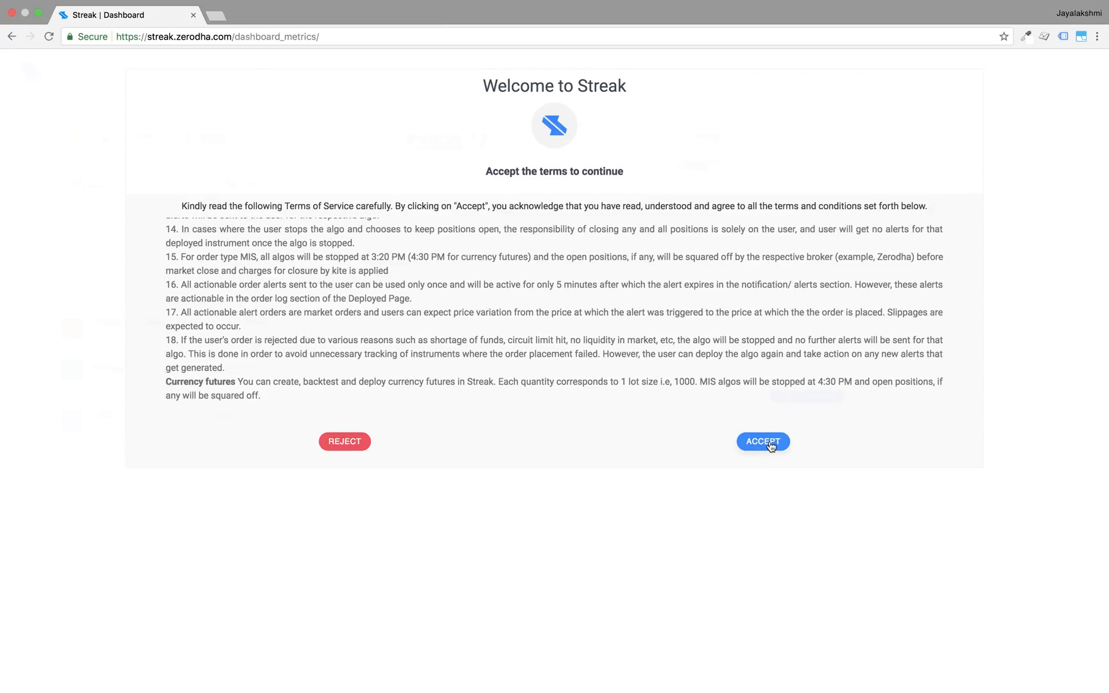
left_click(762, 441)
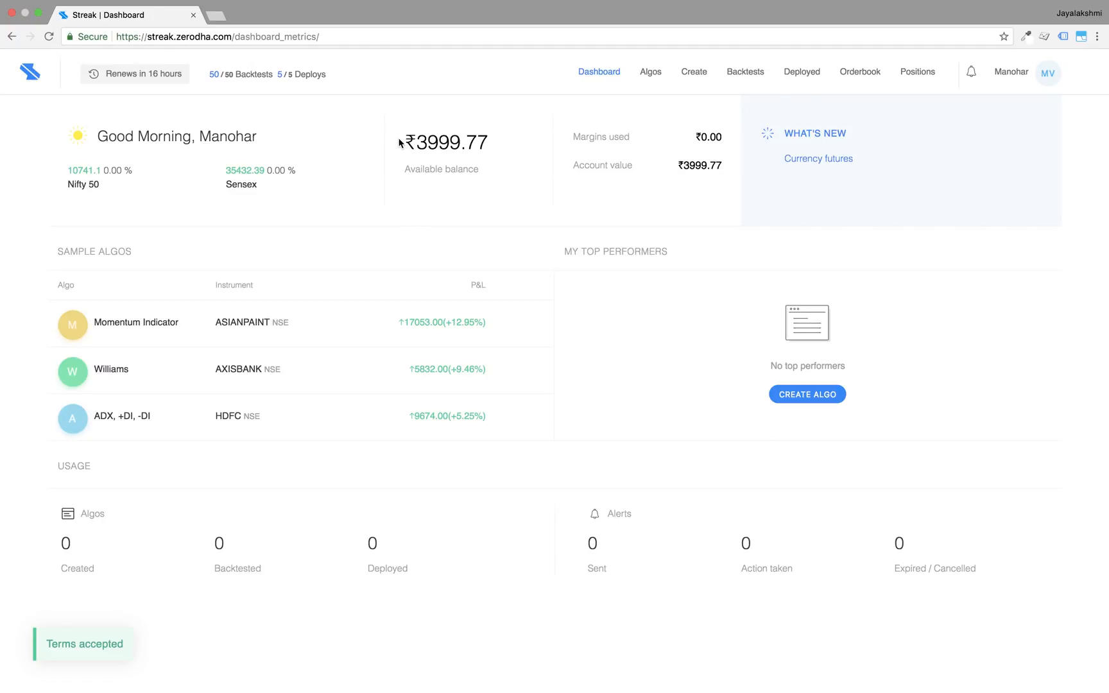
mouse_move(726, 161)
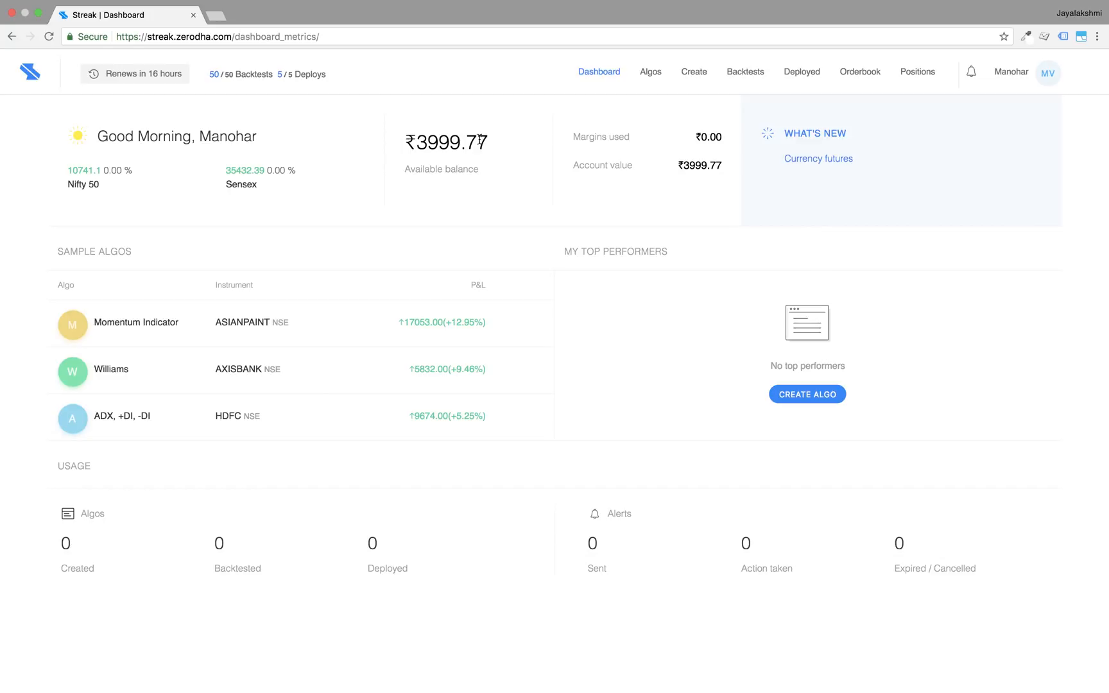
mouse_move(759, 133)
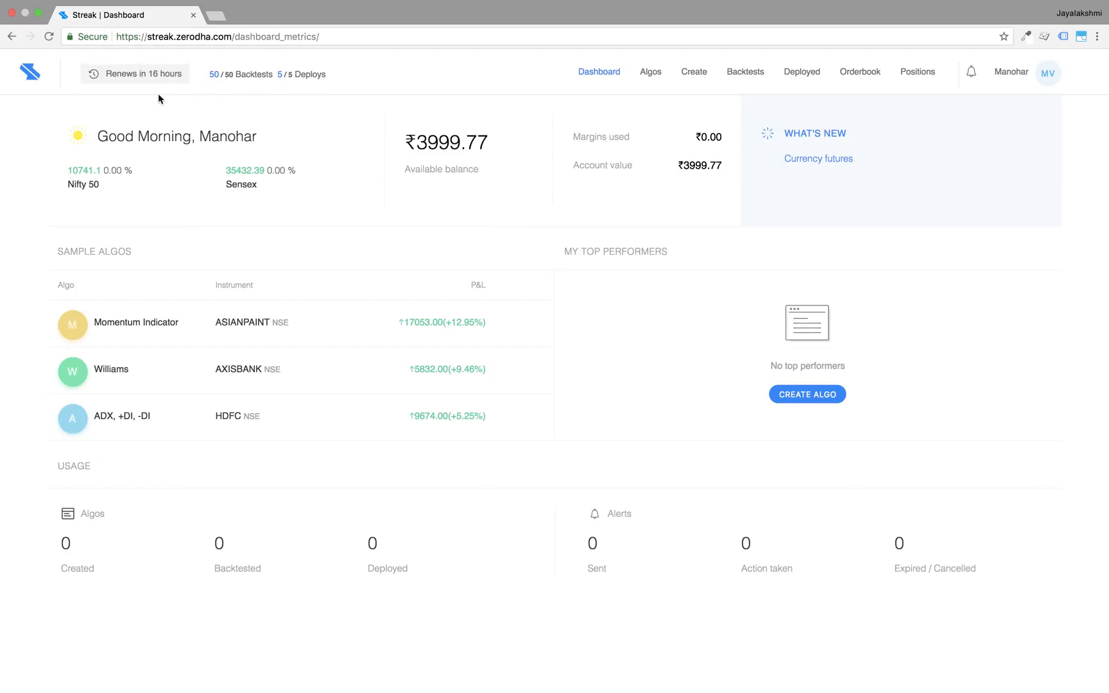
mouse_move(423, 113)
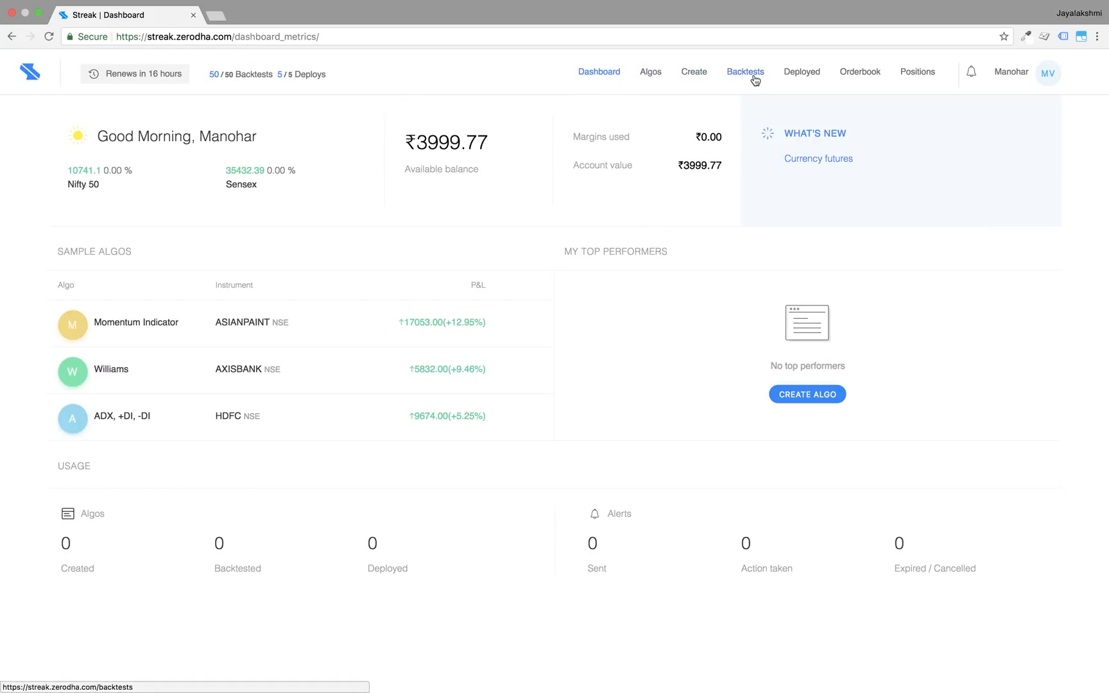
mouse_move(594, 92)
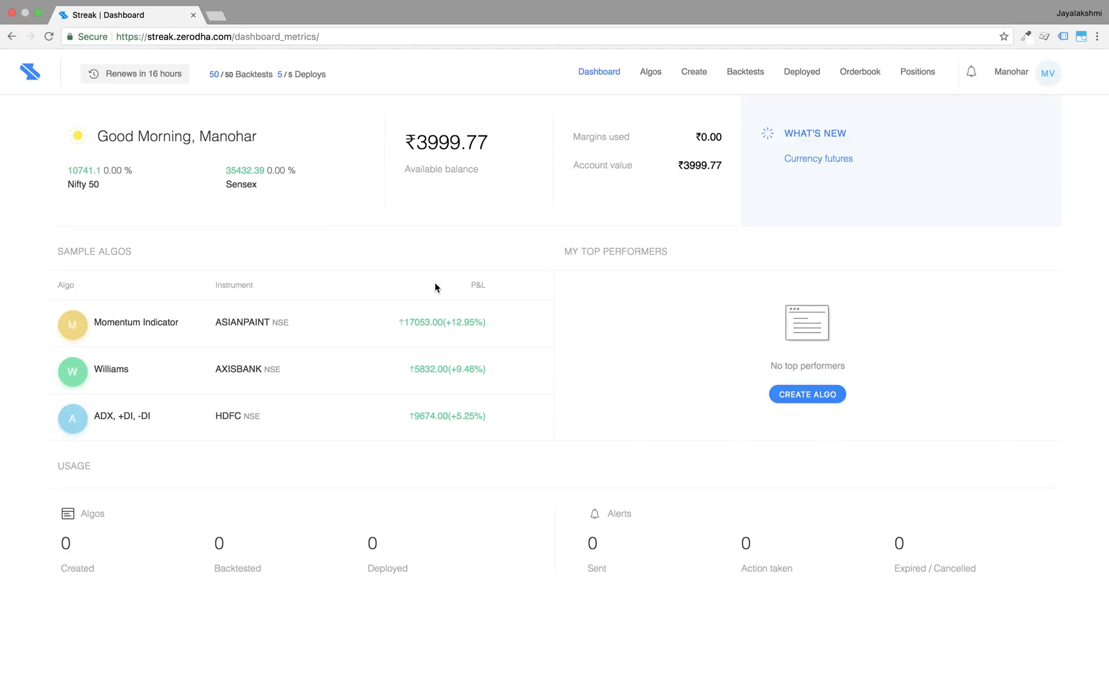
mouse_move(46, 265)
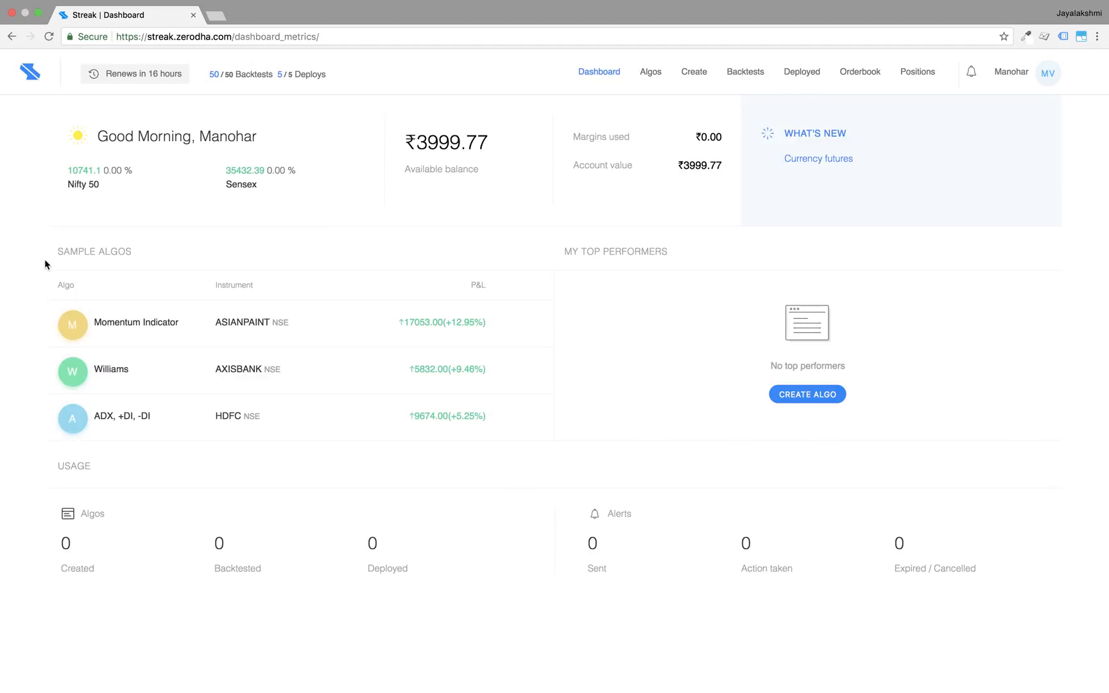
mouse_move(757, 240)
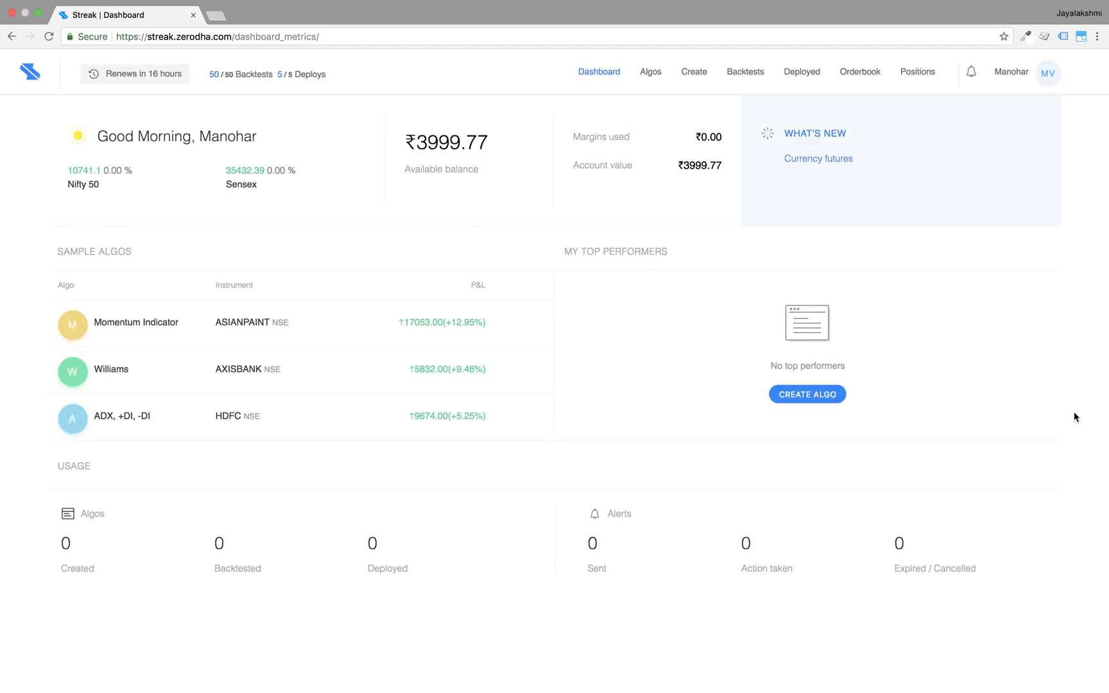
mouse_move(571, 387)
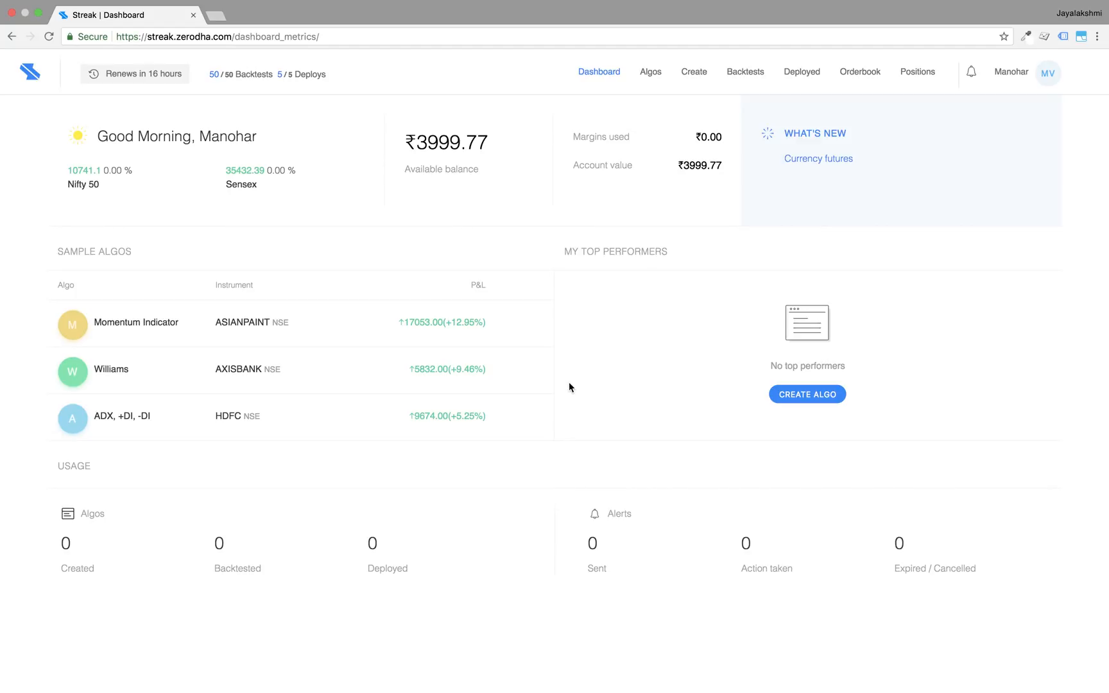
mouse_move(487, 334)
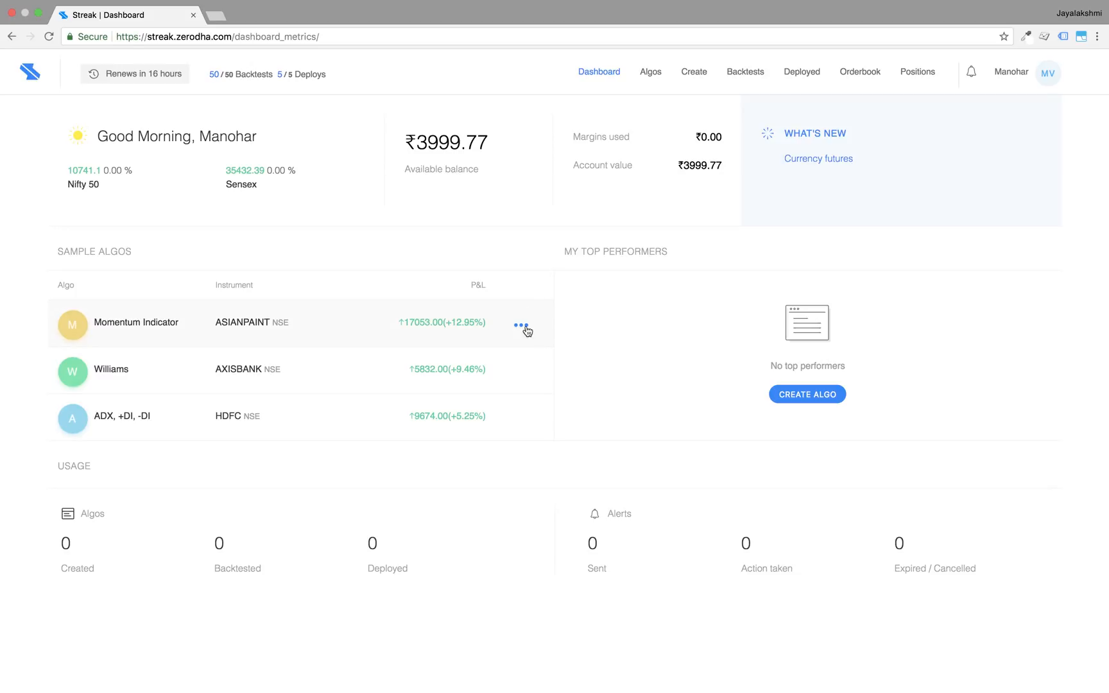
mouse_move(524, 332)
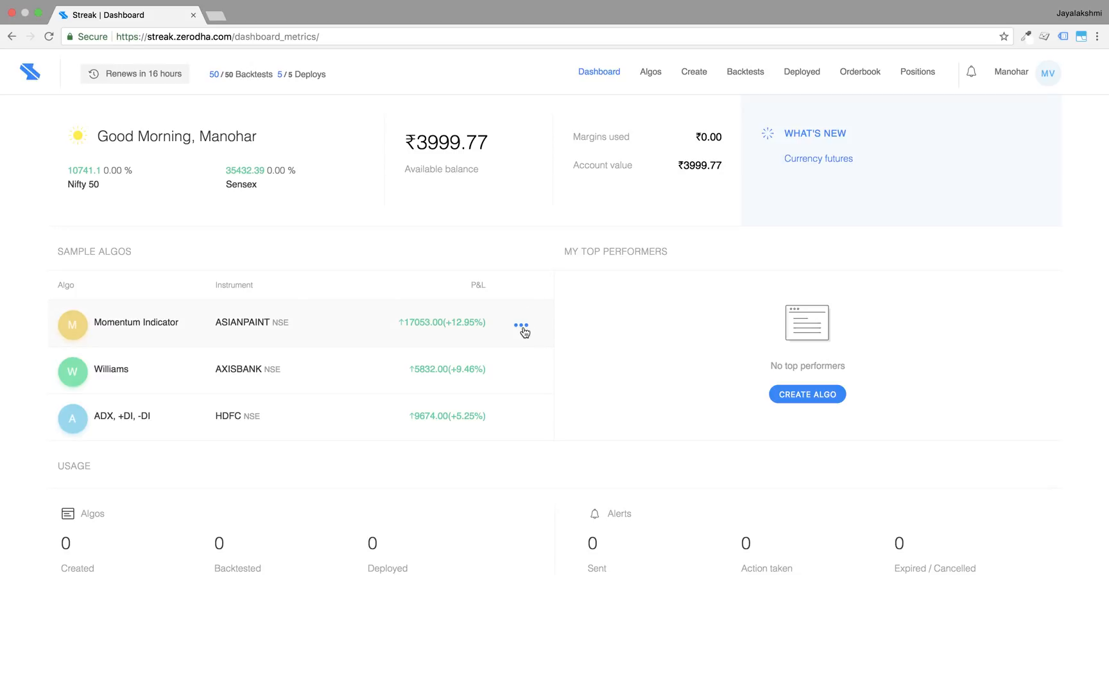
Step: Copy the Momentum Indicator sample algo from its row menu into Create Algo
left_click(522, 322)
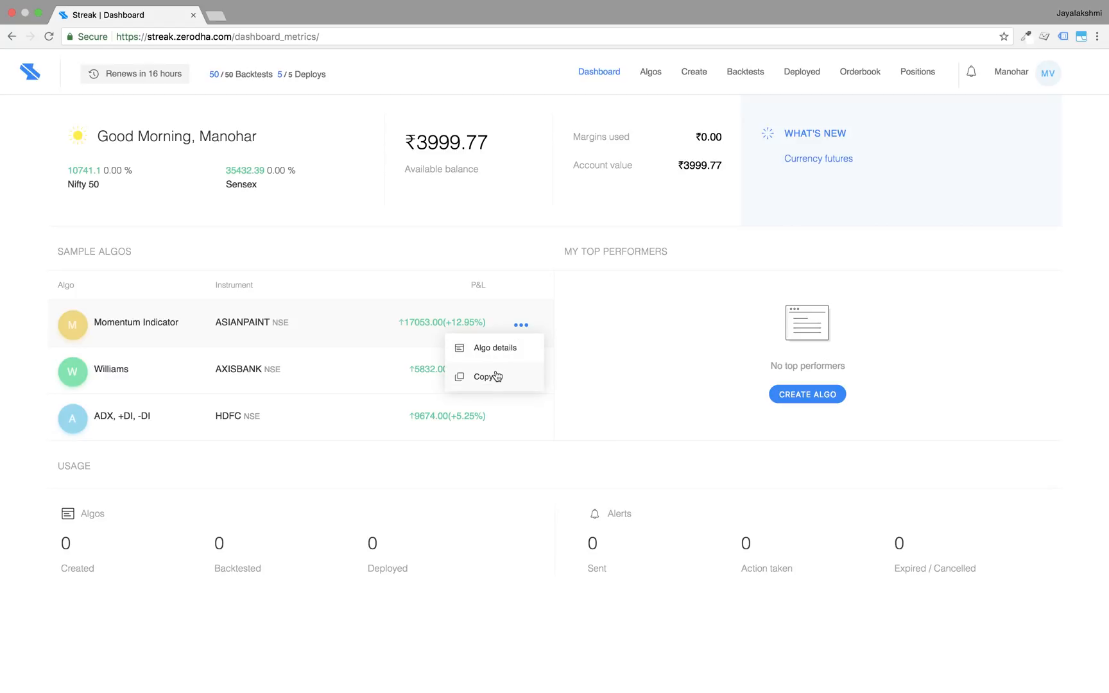
left_click(486, 376)
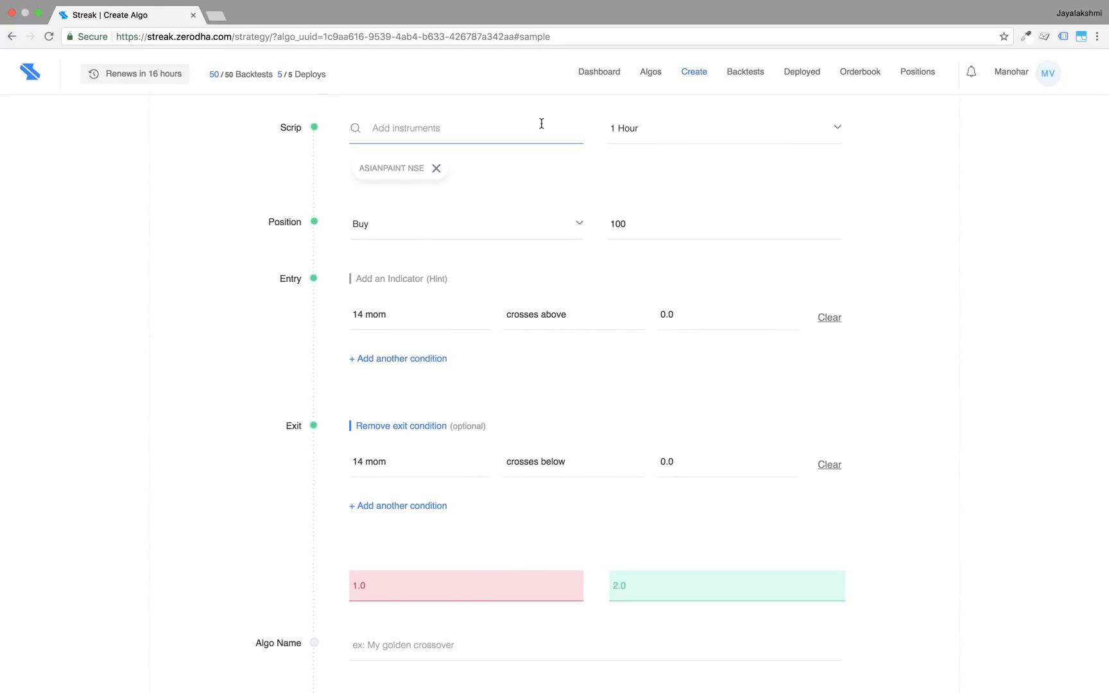
Step: Search 'sample' in the Scrip box and add the 'Bank Nifty - Sample Basket' instruments
type("sample")
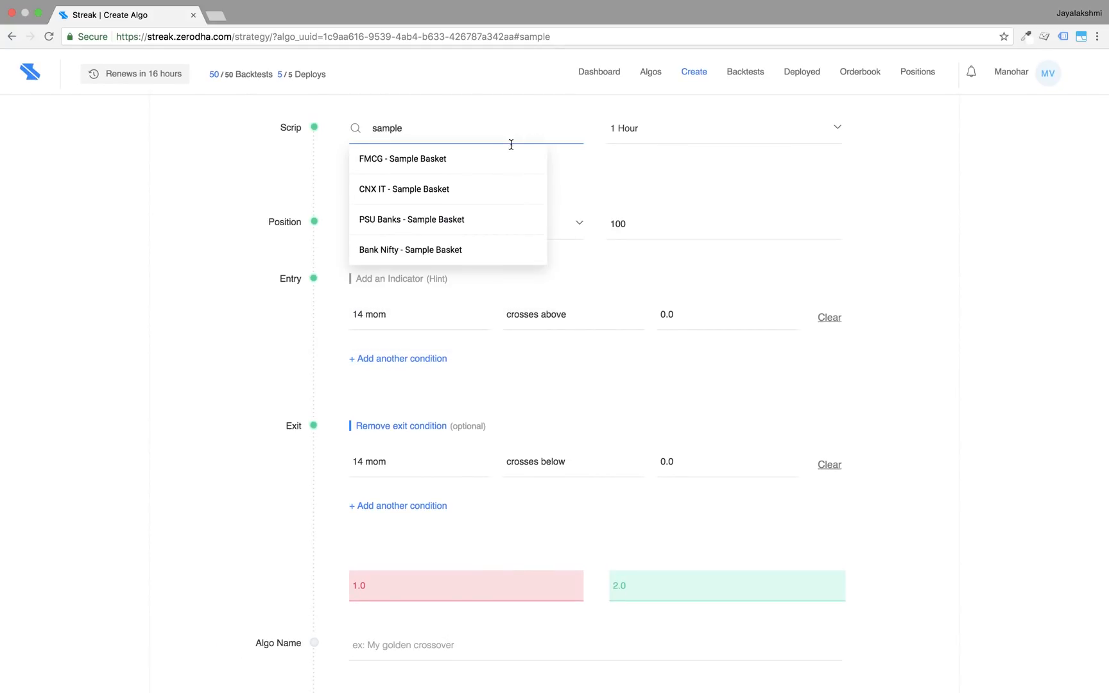
mouse_move(433, 250)
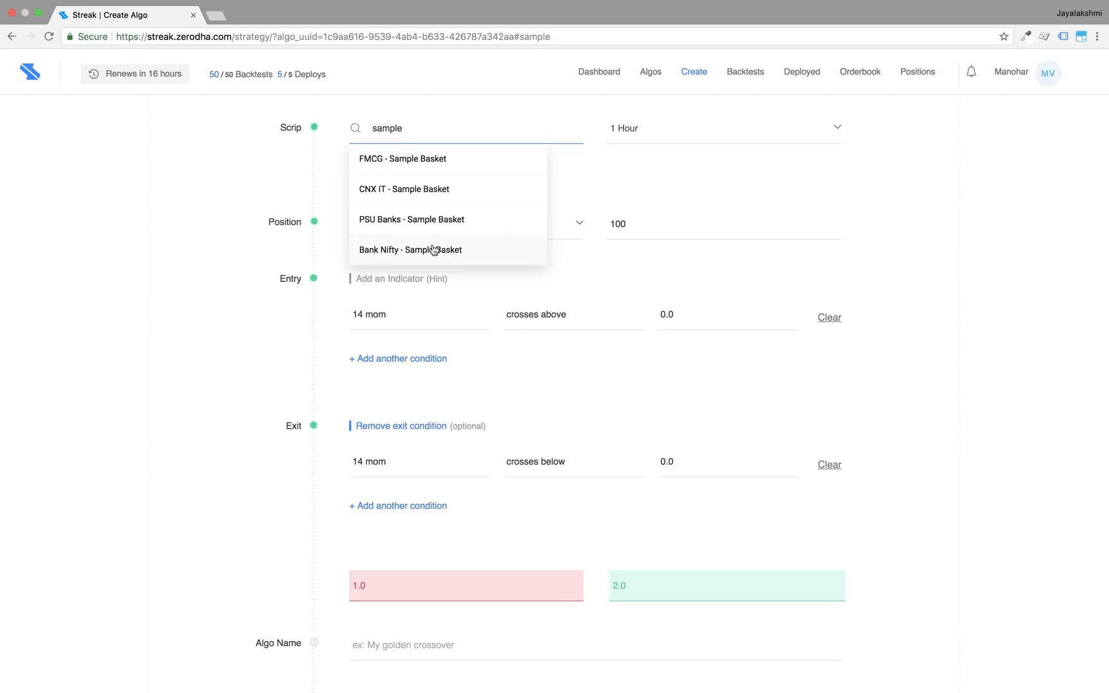
left_click(411, 251)
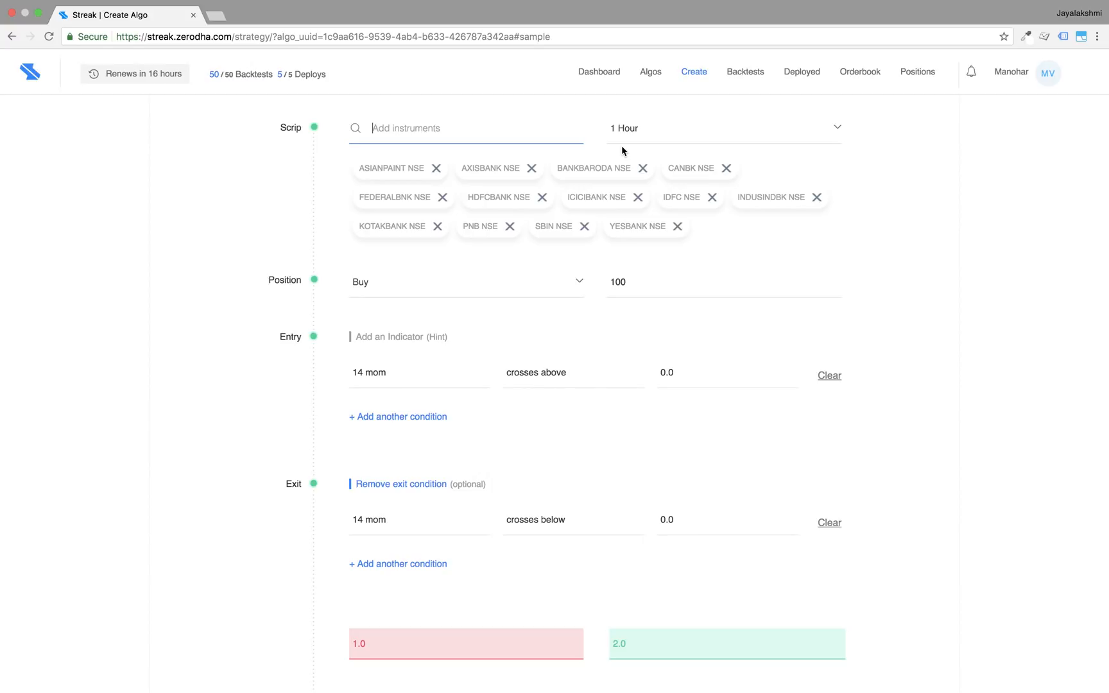
mouse_move(770, 226)
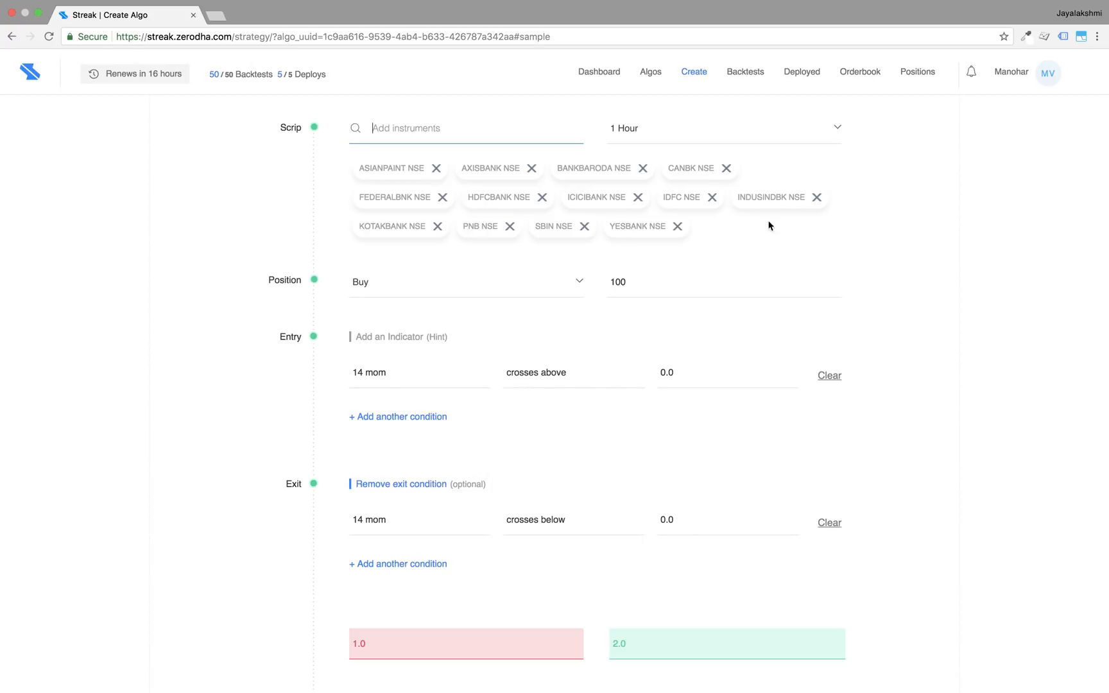
left_click(723, 128)
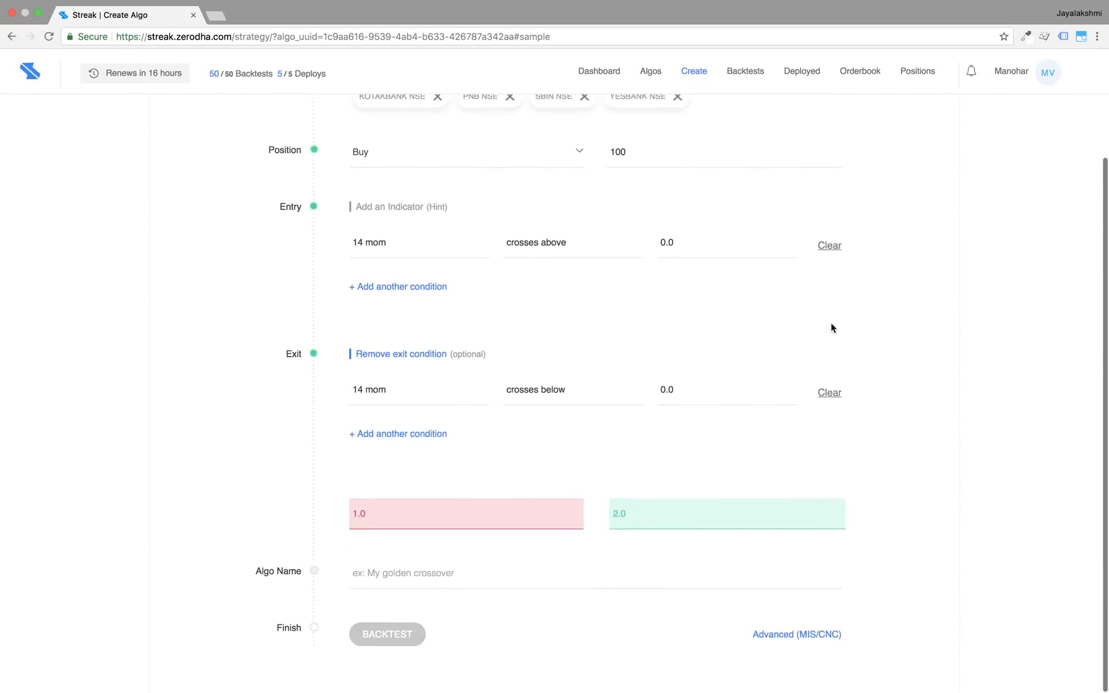
Step: Name the algo 'Test 1' and run its backtest across the basket stocks
left_click(495, 574)
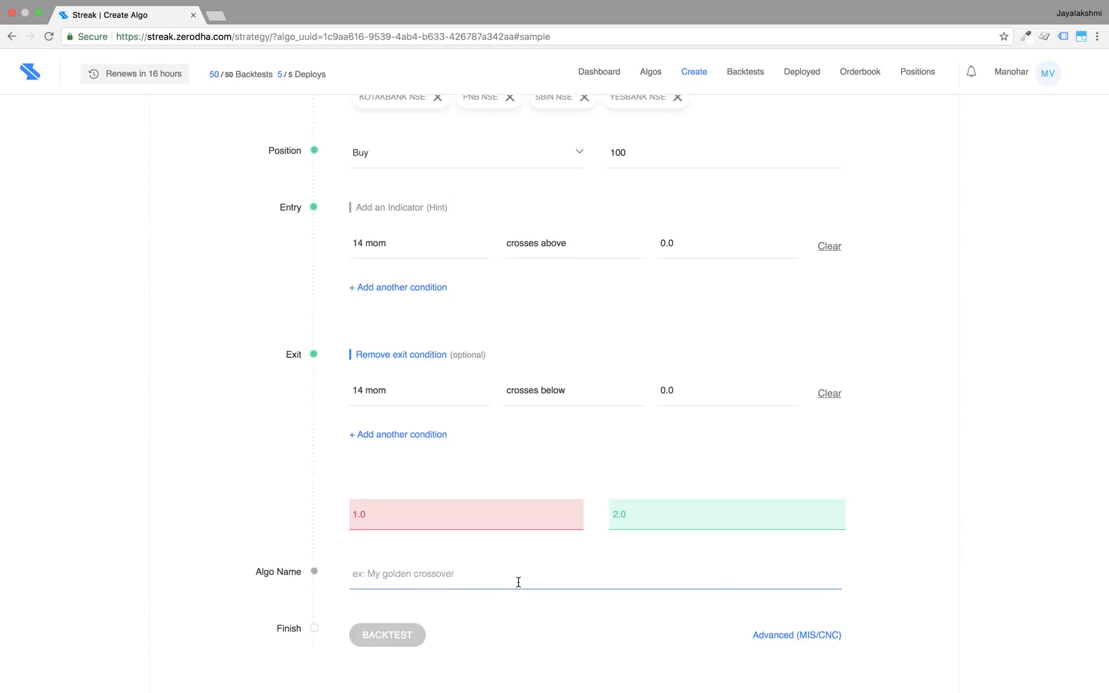
type("Test 1")
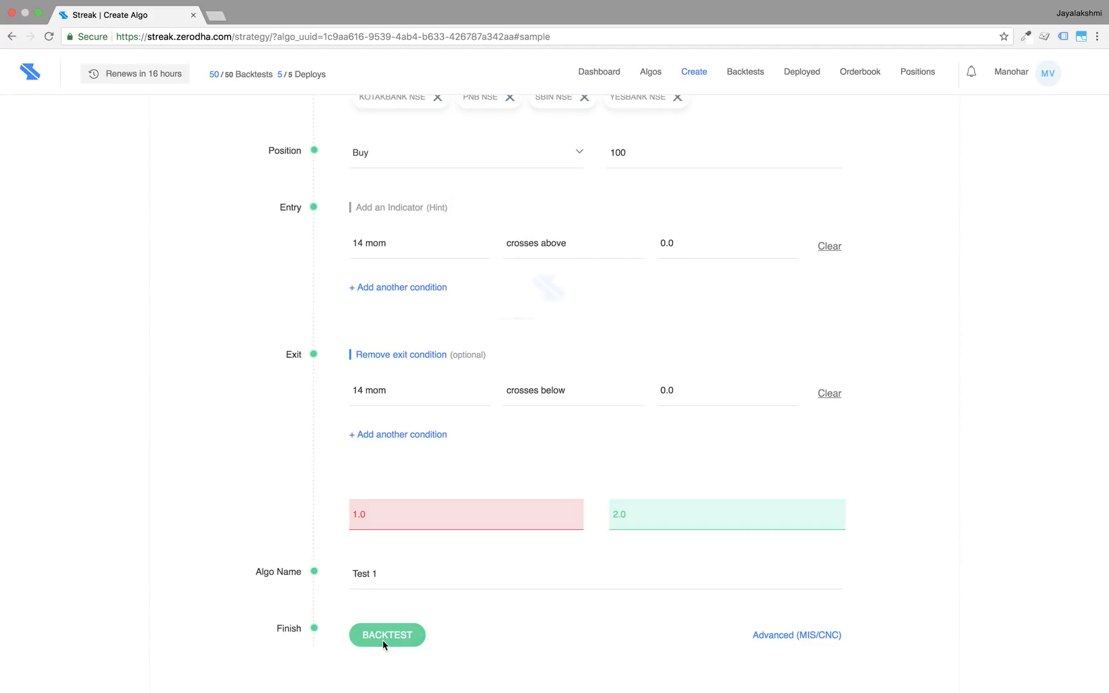
left_click(387, 634)
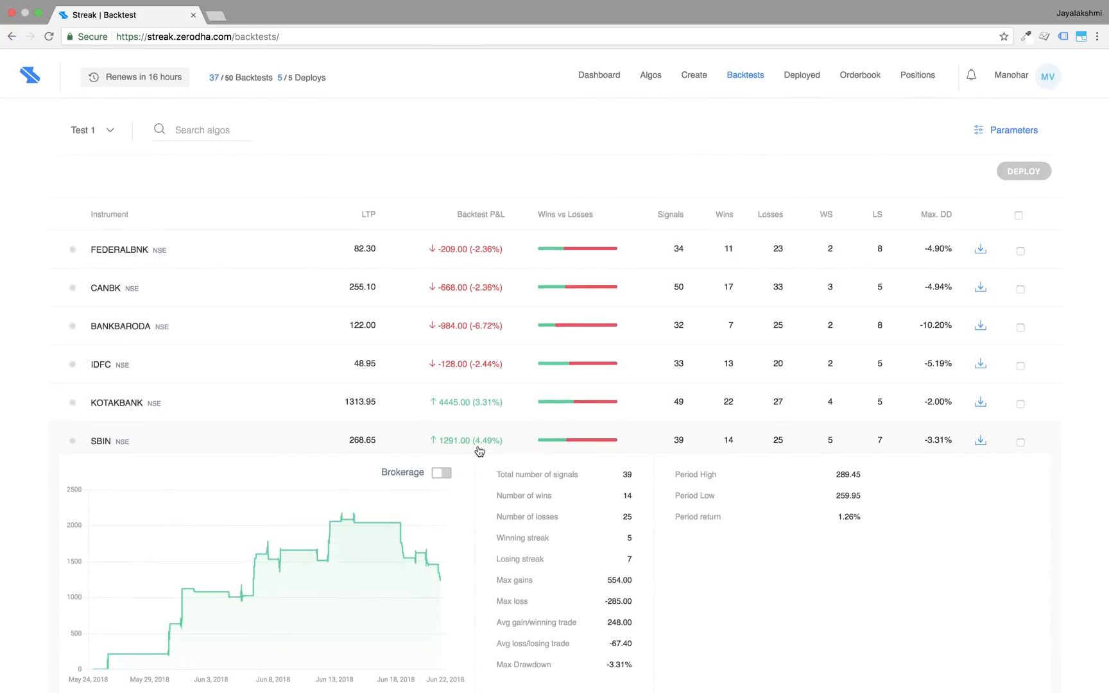
Step: Compare SBIN's P&L with and without brokerage, view its transaction details, then collapse the row
left_click(440, 472)
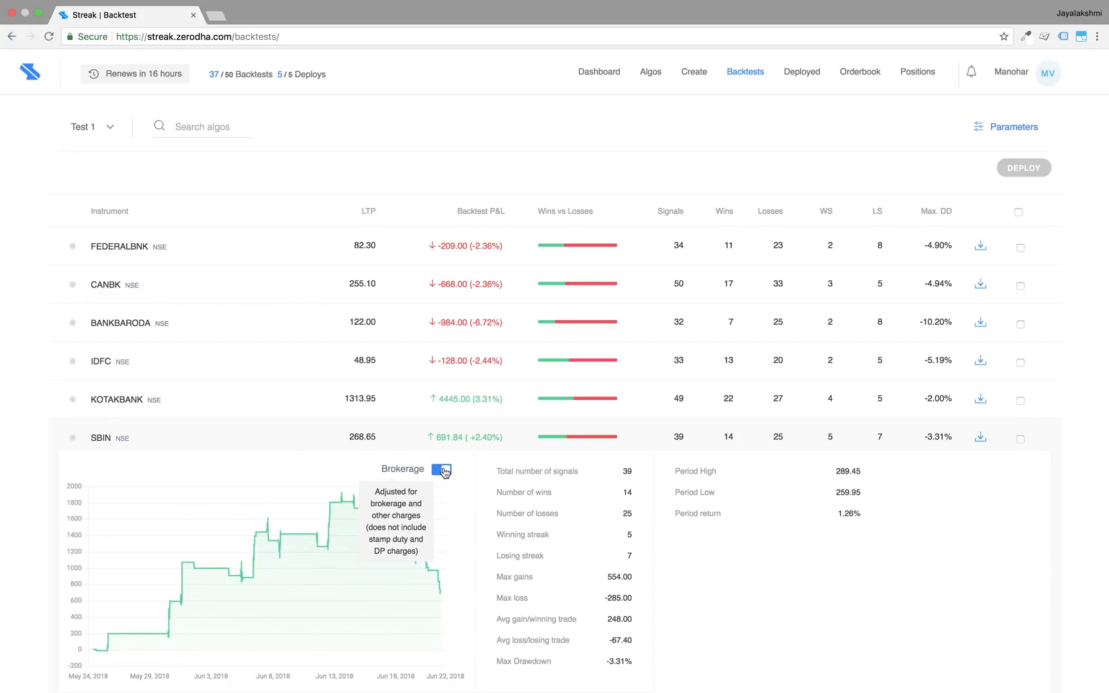
left_click(440, 471)
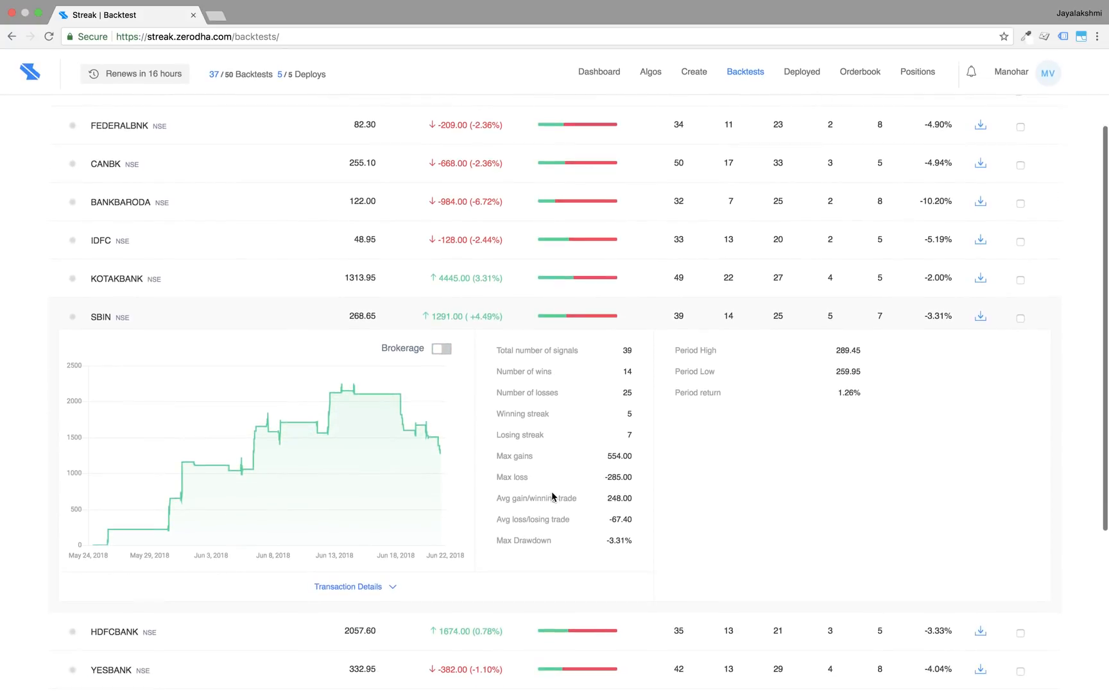
left_click(347, 586)
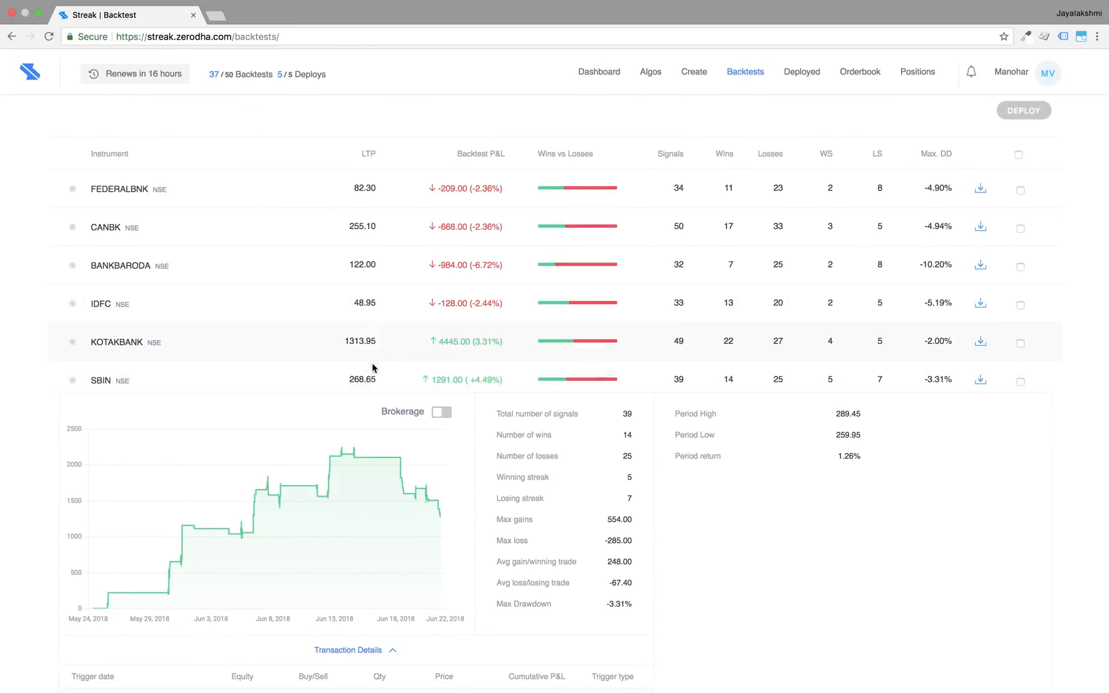
left_click(442, 412)
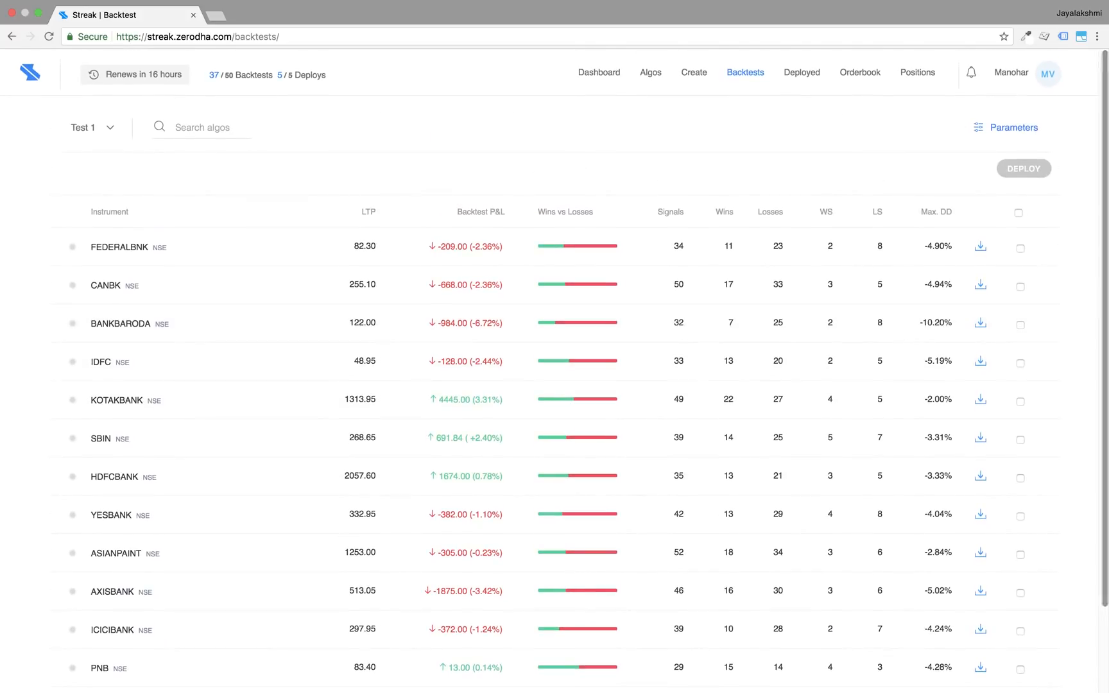
Step: Change the backtest order type to CNC/NRML in Parameters and rerun
left_click(1005, 128)
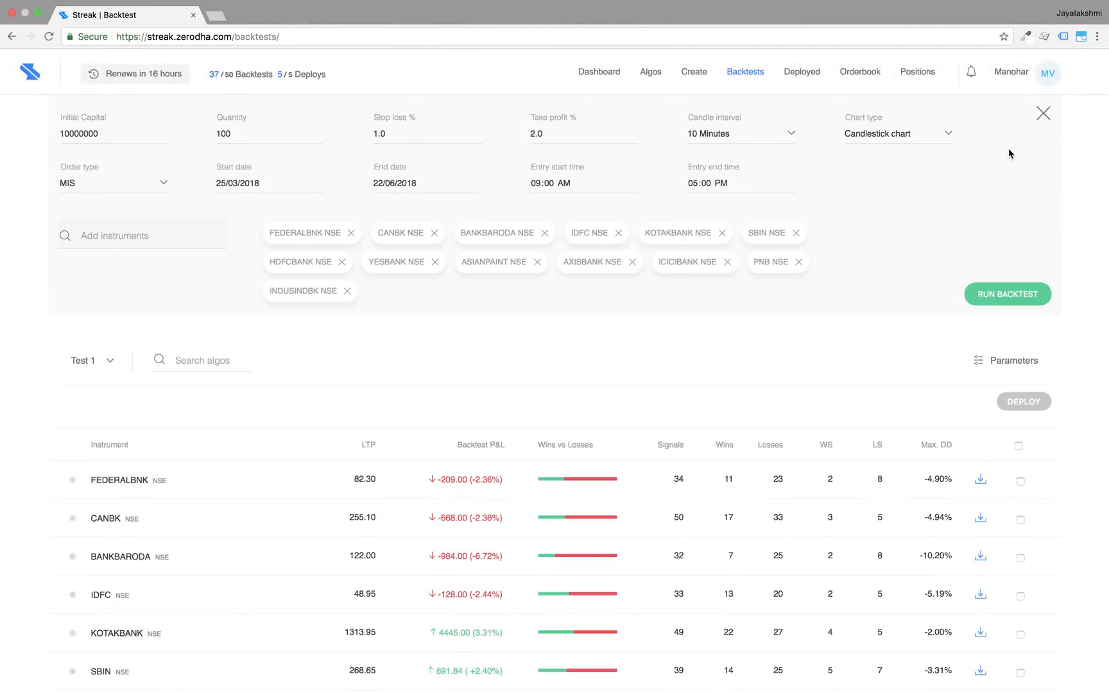
mouse_move(326, 149)
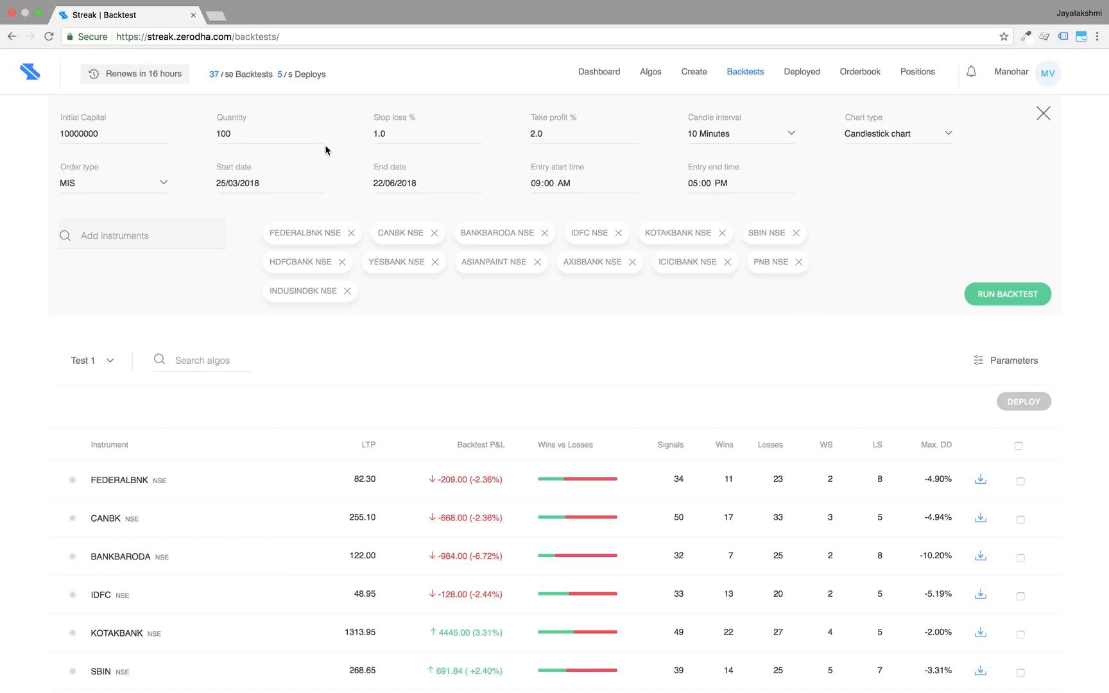
left_click(113, 182)
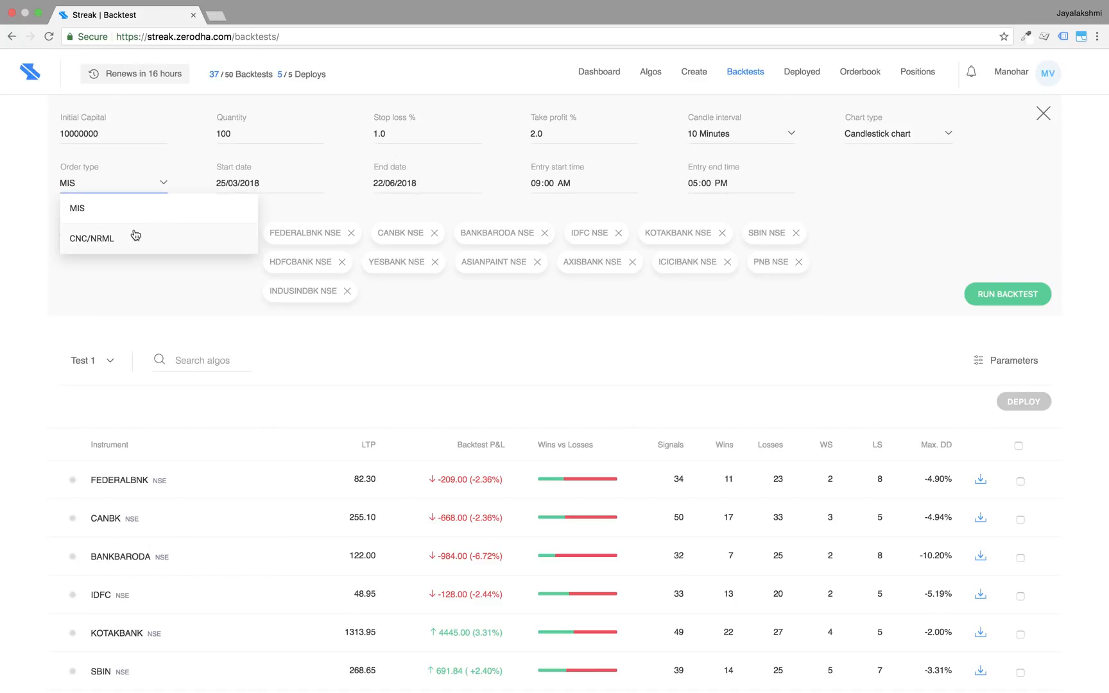
left_click(91, 238)
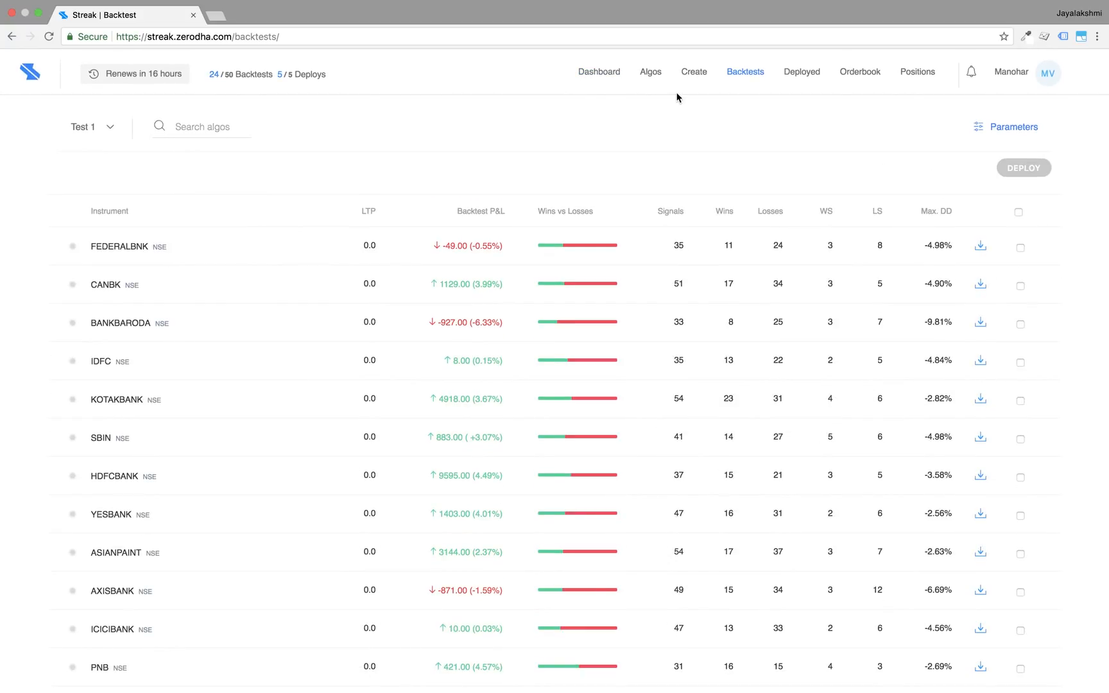
Step: Return to the dashboard listing Test 1 among top performers
left_click(598, 72)
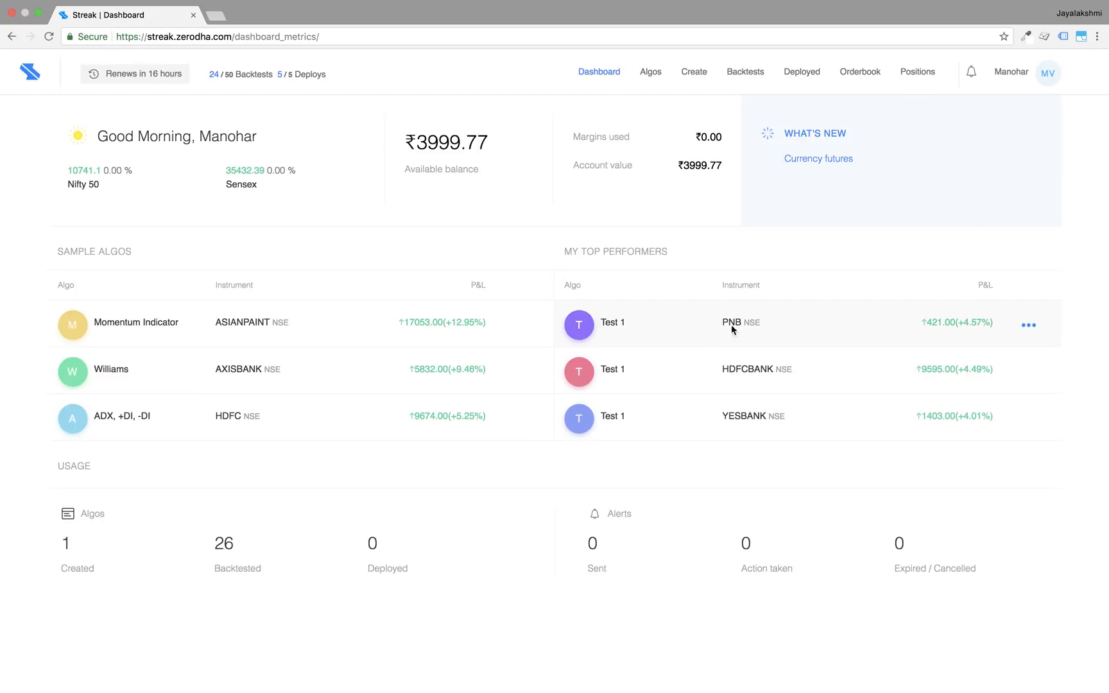
mouse_move(699, 441)
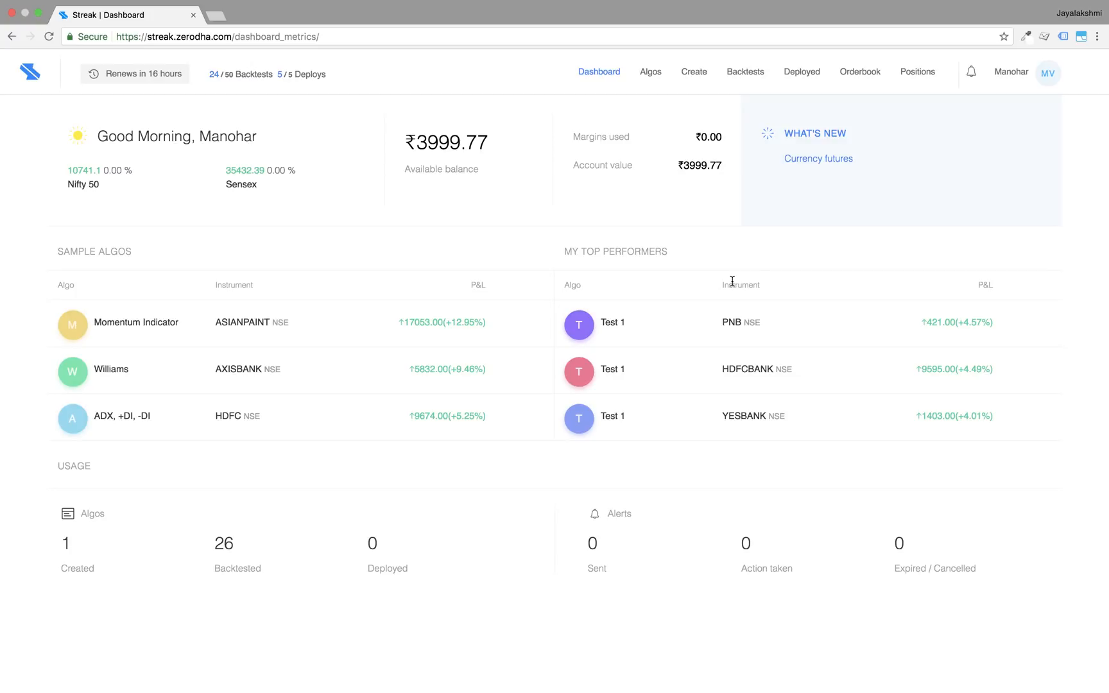
Step: Reach the Billing page from the profile menu, showing the 7-day free trial
left_click(1047, 73)
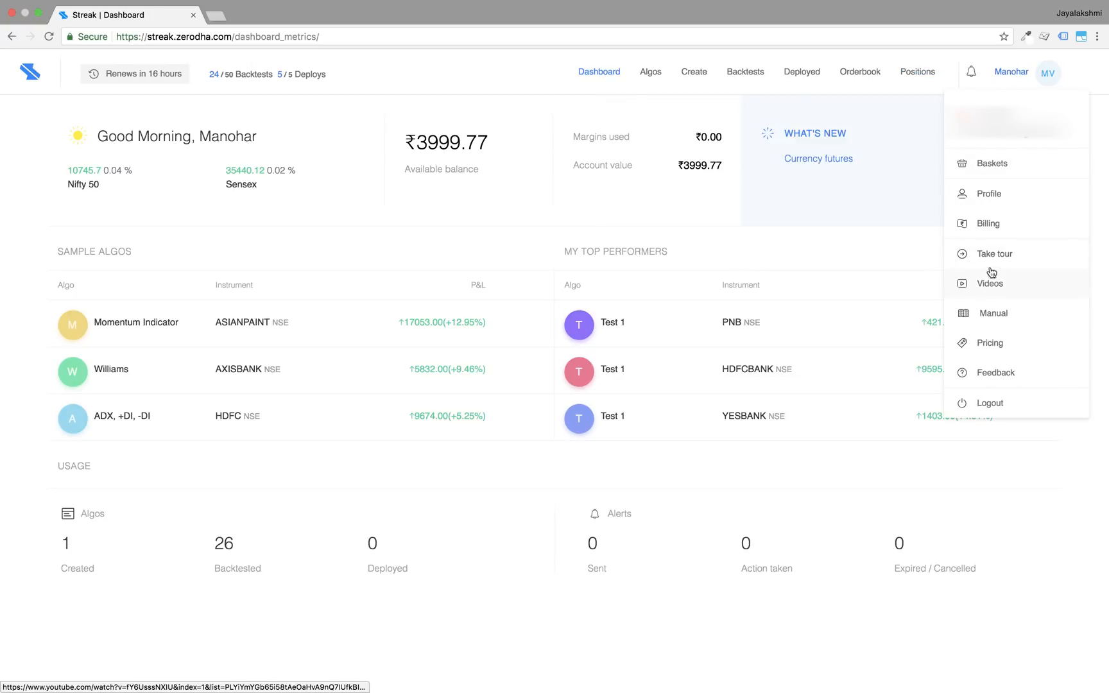
left_click(988, 223)
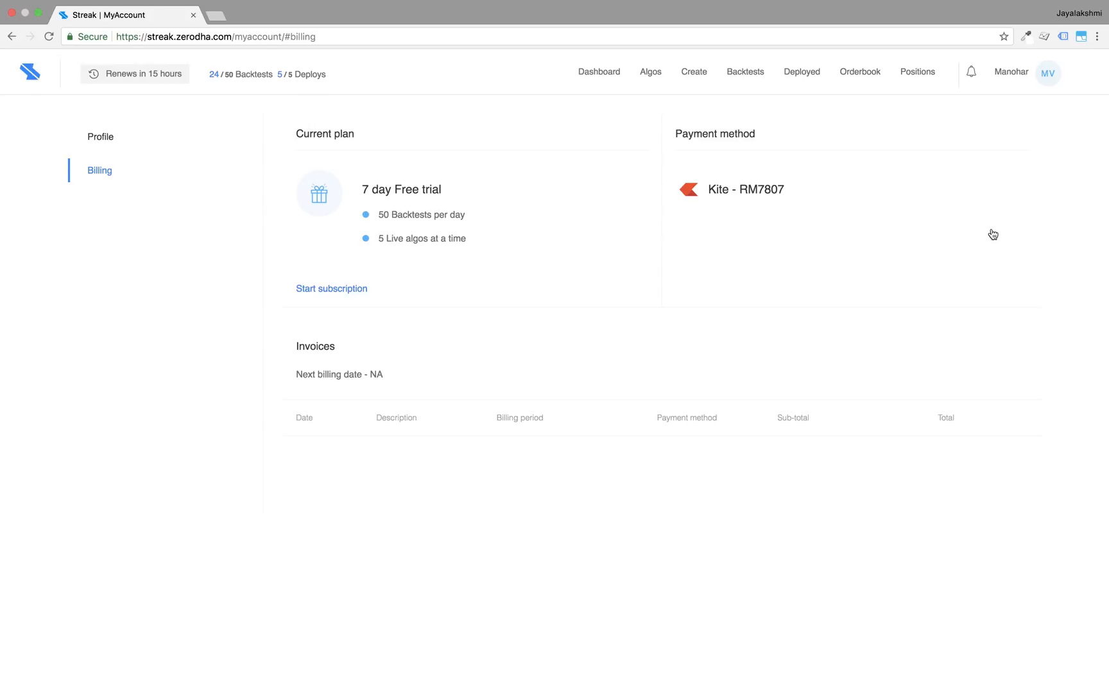
mouse_move(733, 295)
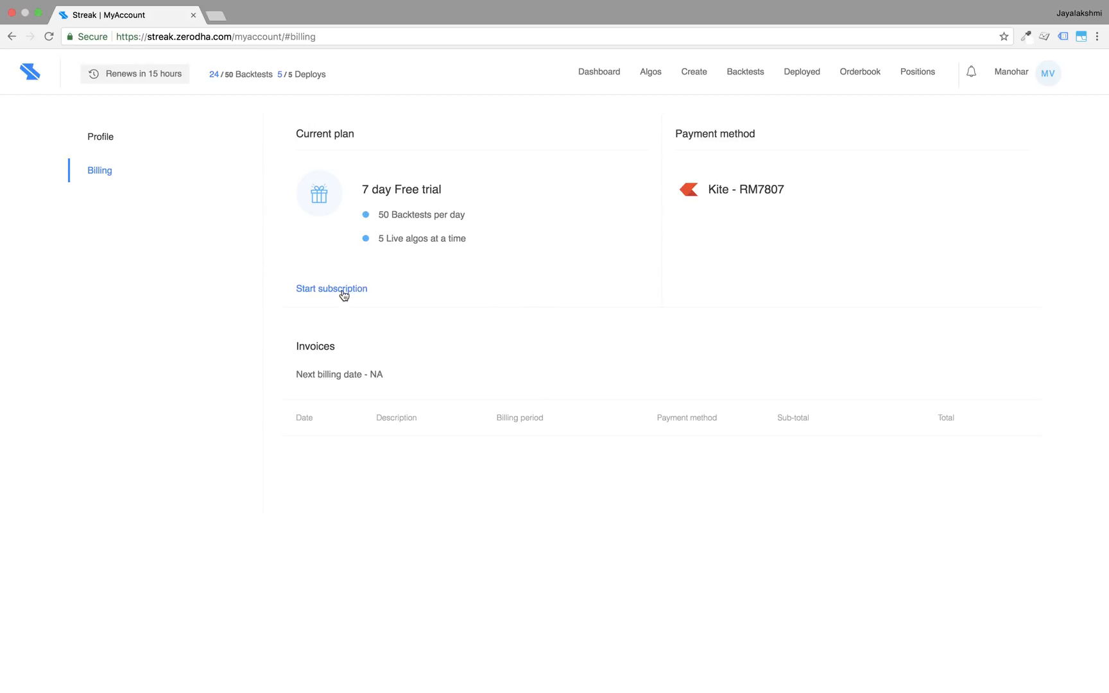
Step: Subscribe to the Basic plan, agreeing to the terms and confirming
left_click(331, 289)
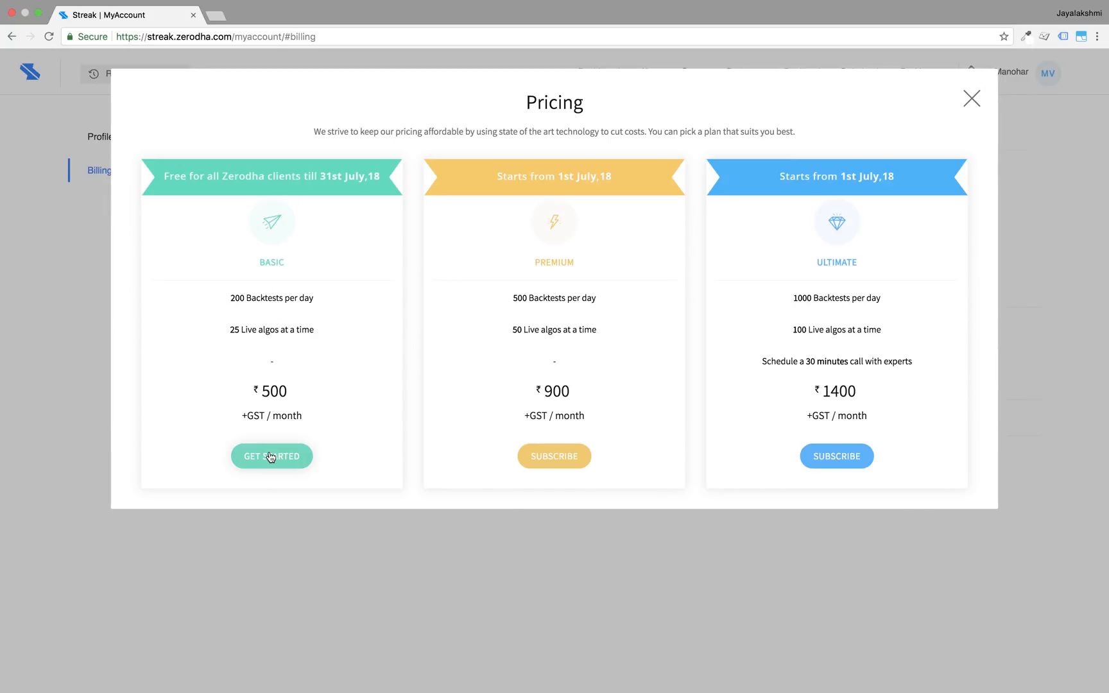
left_click(271, 455)
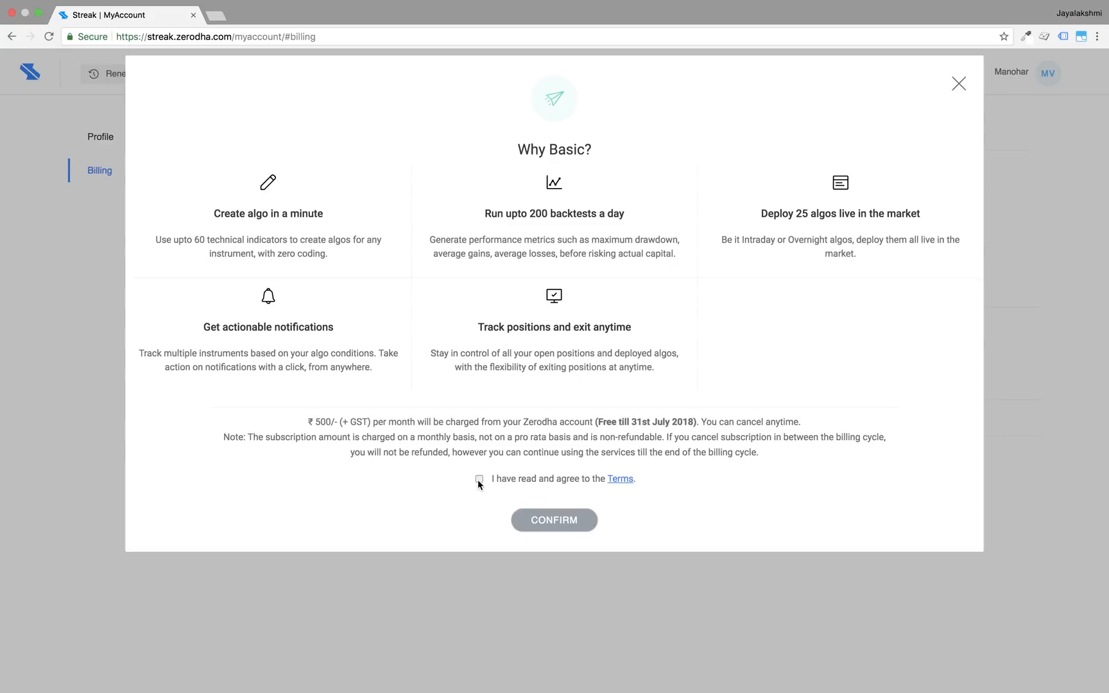
left_click(478, 478)
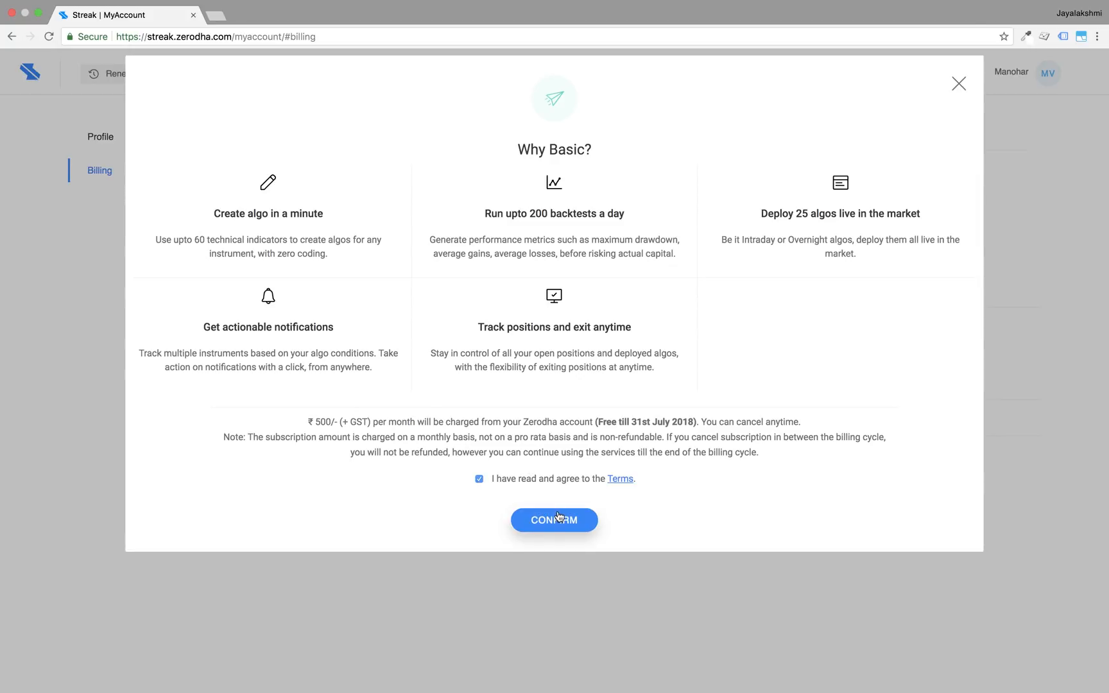
left_click(553, 519)
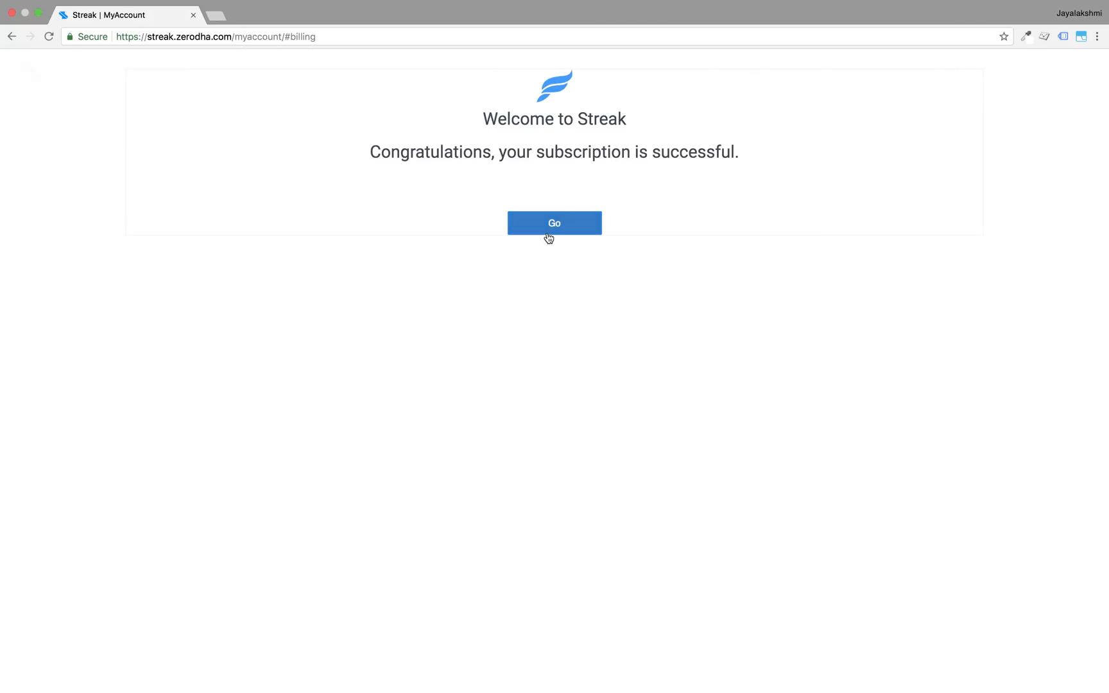
Step: Continue to the updated billing details and return to the dashboard
left_click(553, 223)
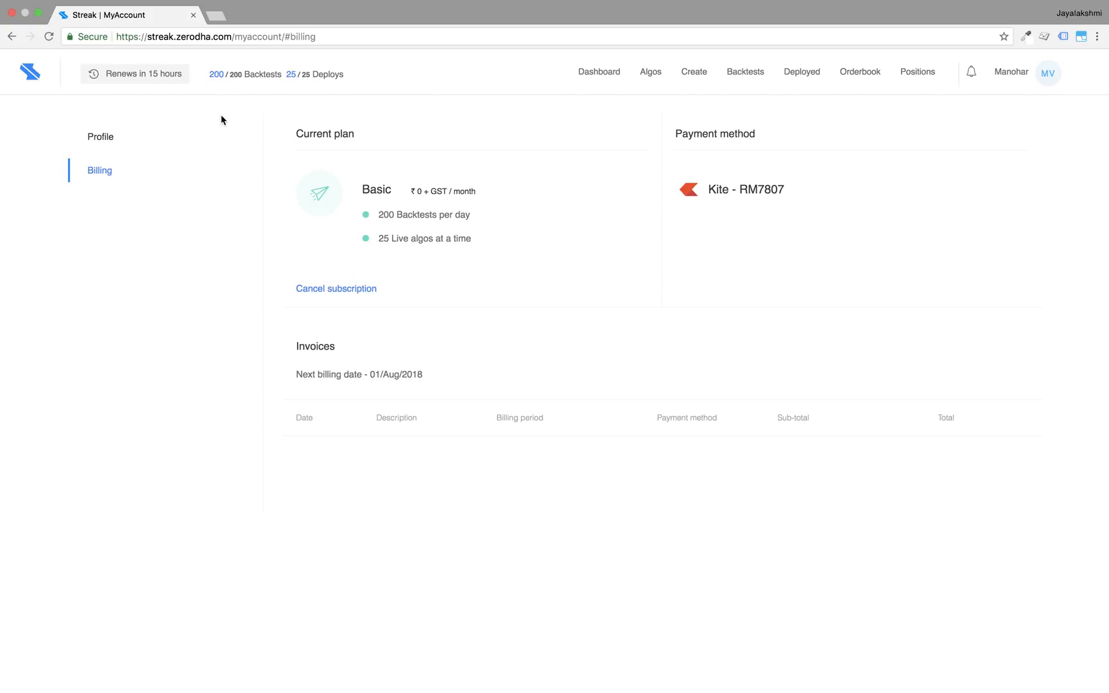
mouse_move(649, 146)
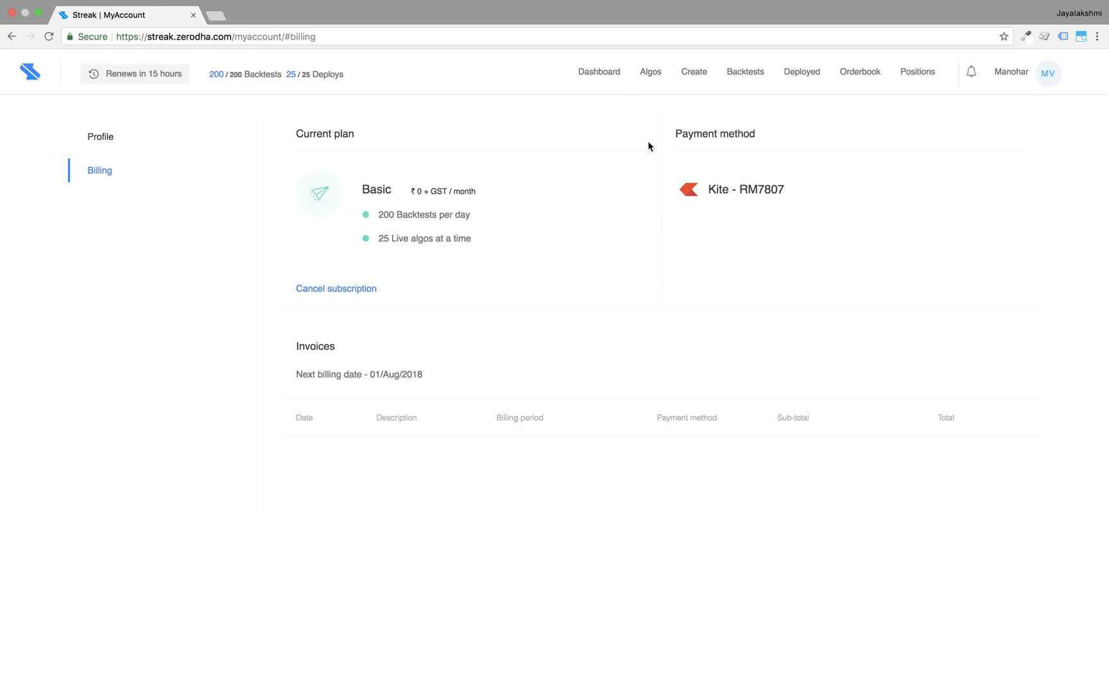
left_click(598, 72)
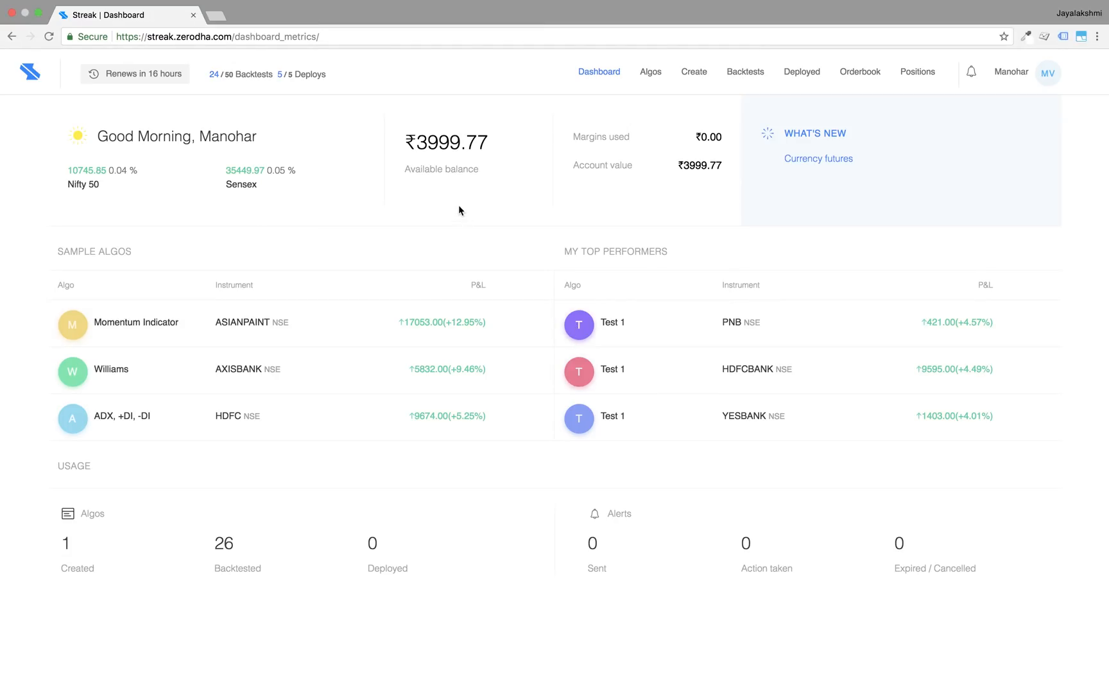
mouse_move(715, 202)
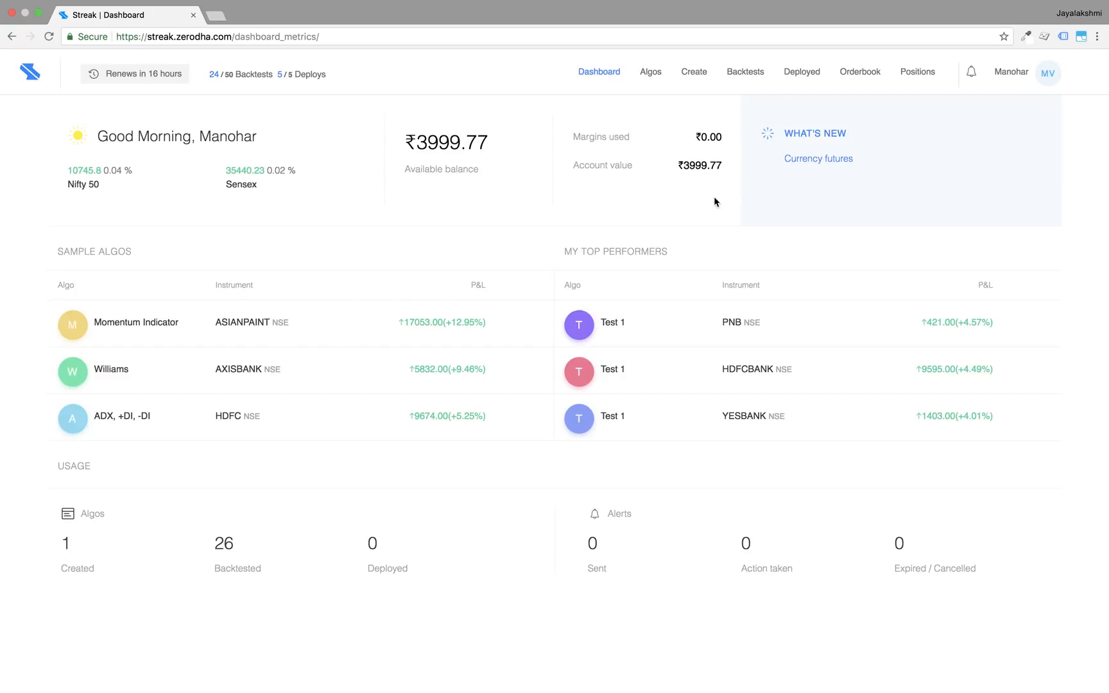